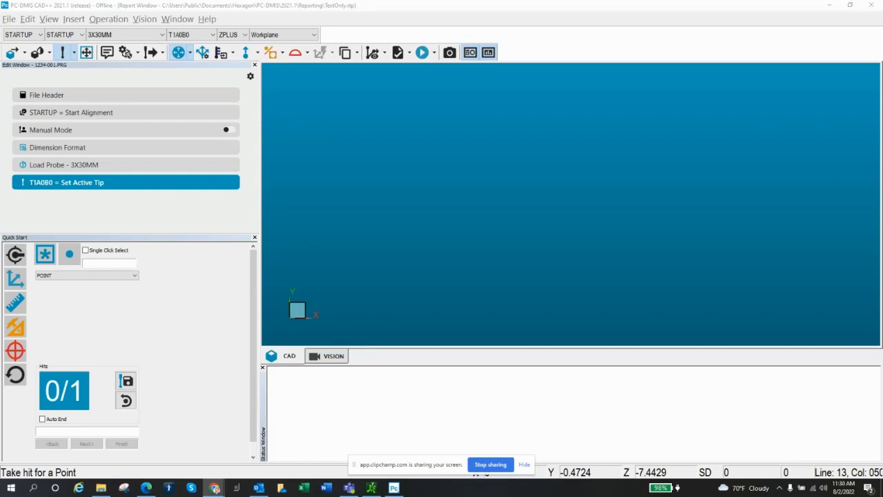
mouse_move(359, 412)
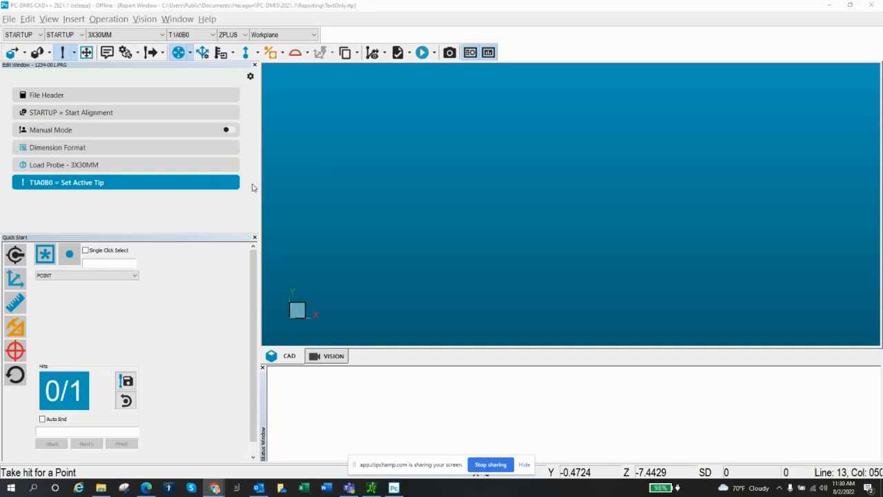
mouse_move(263, 176)
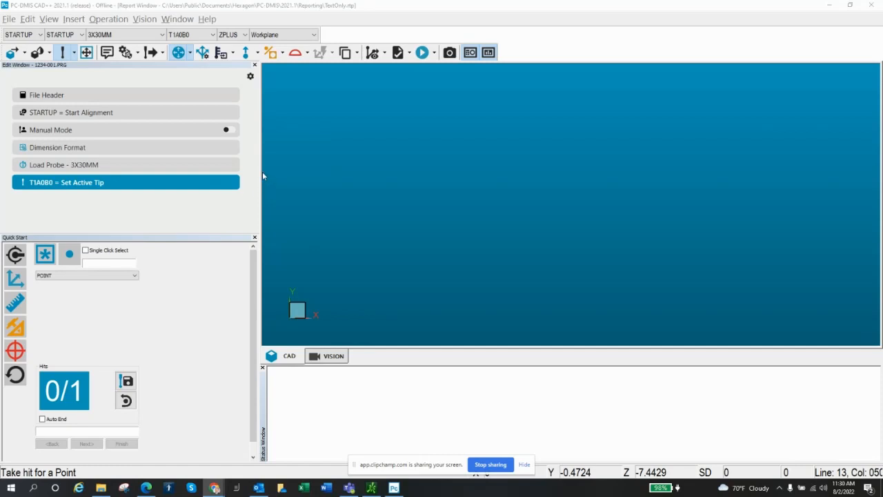
mouse_move(274, 175)
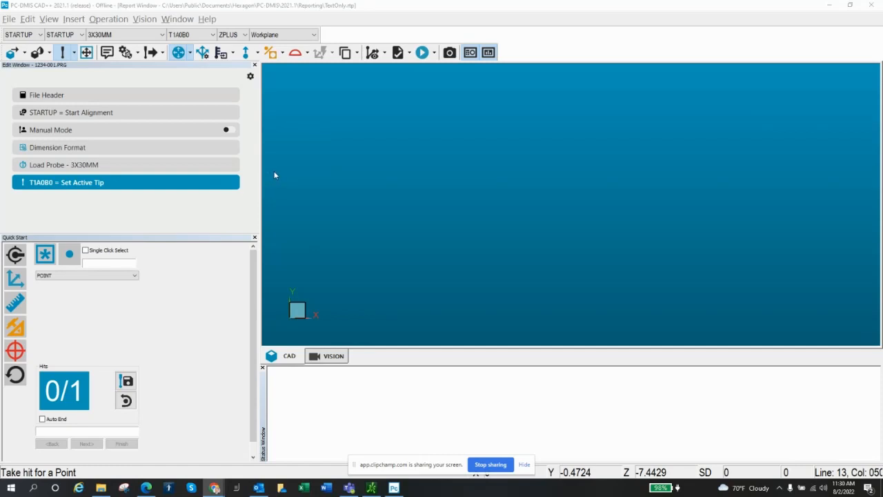
mouse_move(391, 192)
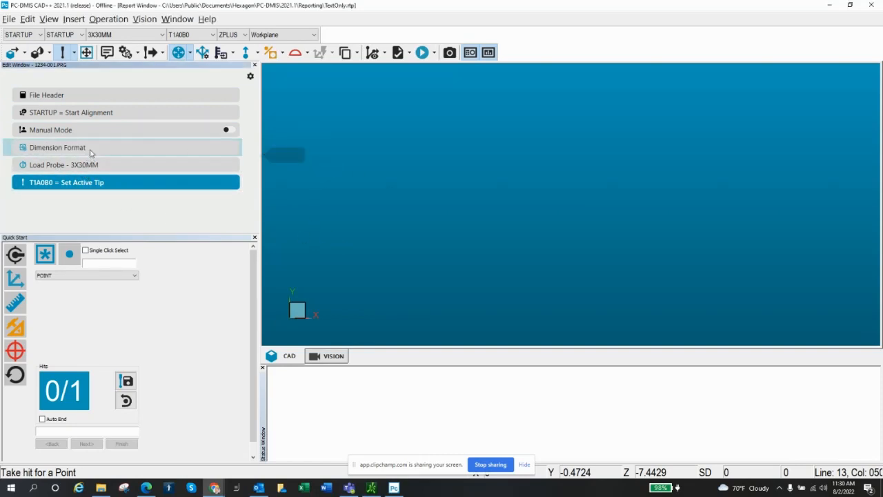
Step: Import HexMI_DemoBlock_Large.CAD through File > Import > CAD
left_click(9, 19)
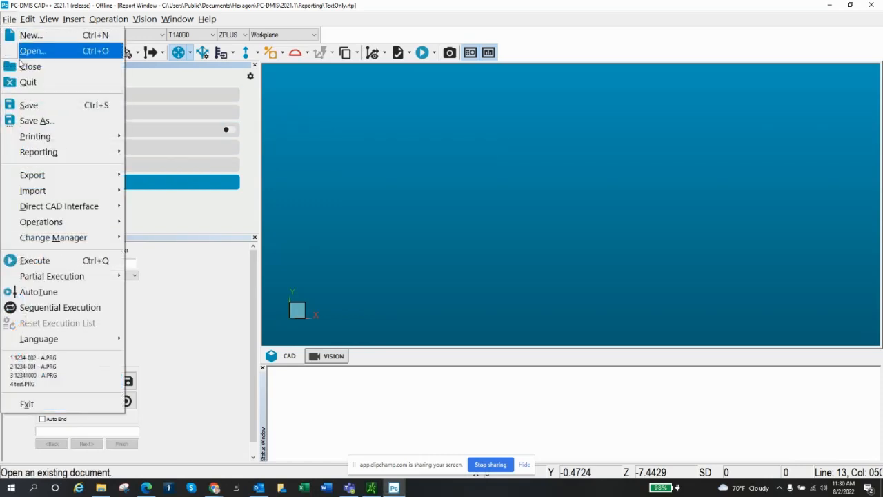
left_click(32, 191)
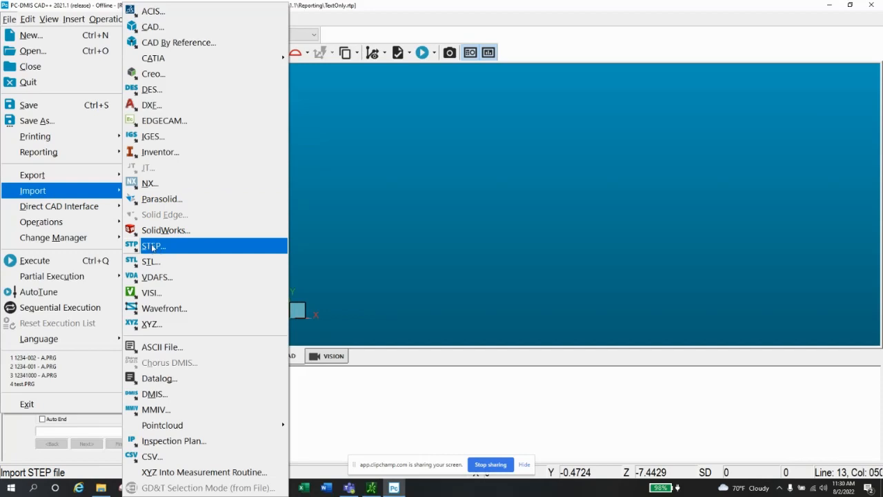
mouse_move(171, 136)
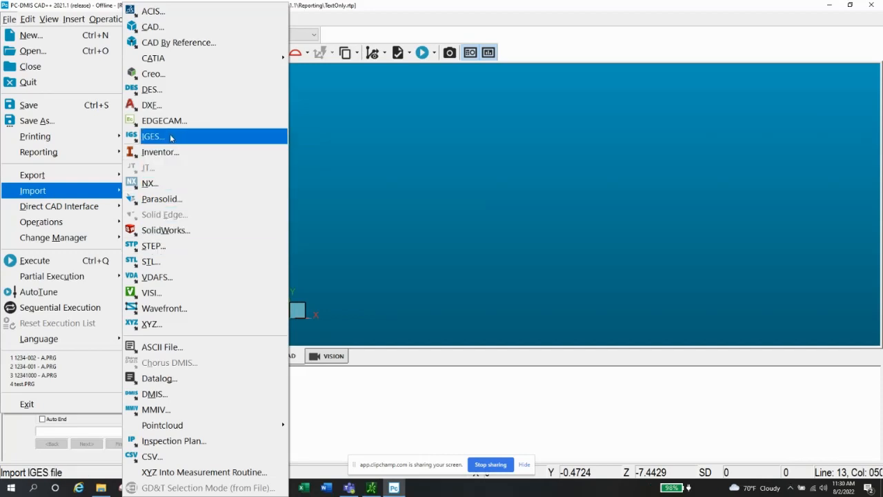
mouse_move(164, 215)
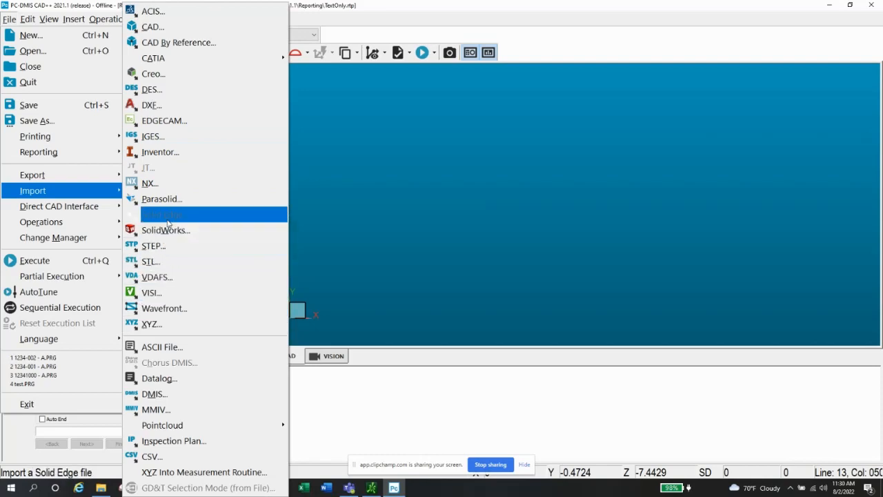
left_click(28, 19)
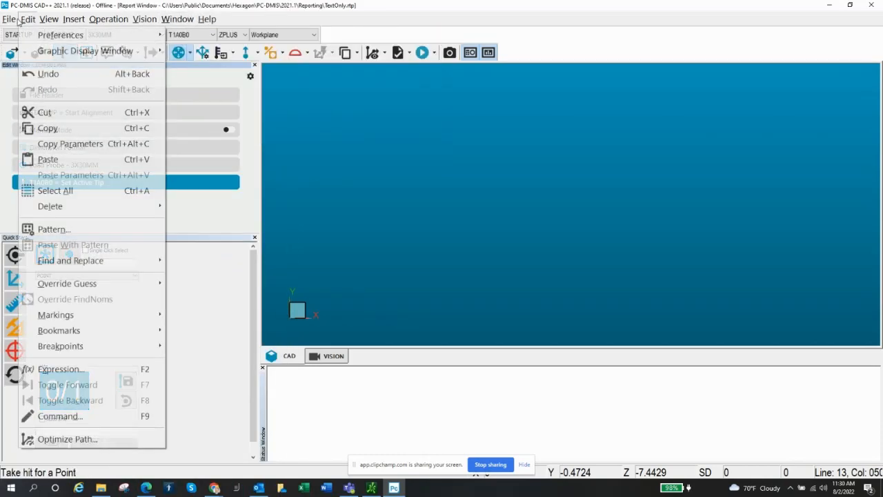
left_click(10, 18)
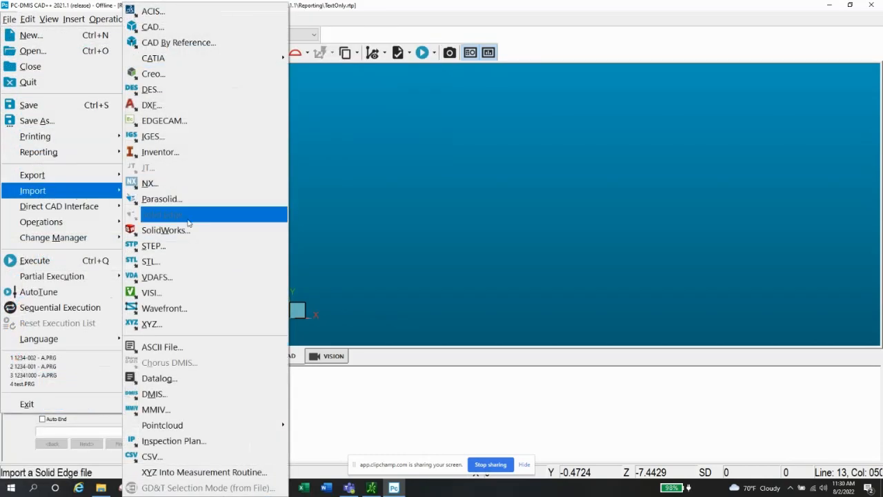
mouse_move(165, 230)
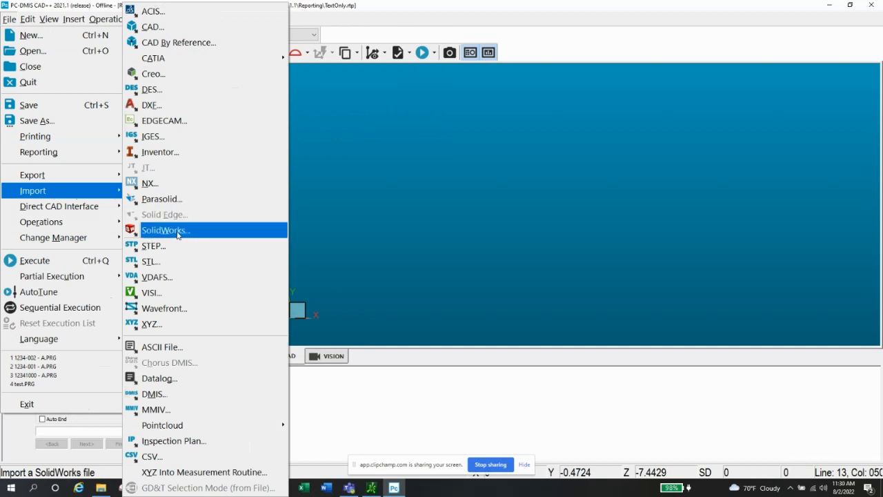
mouse_move(153, 57)
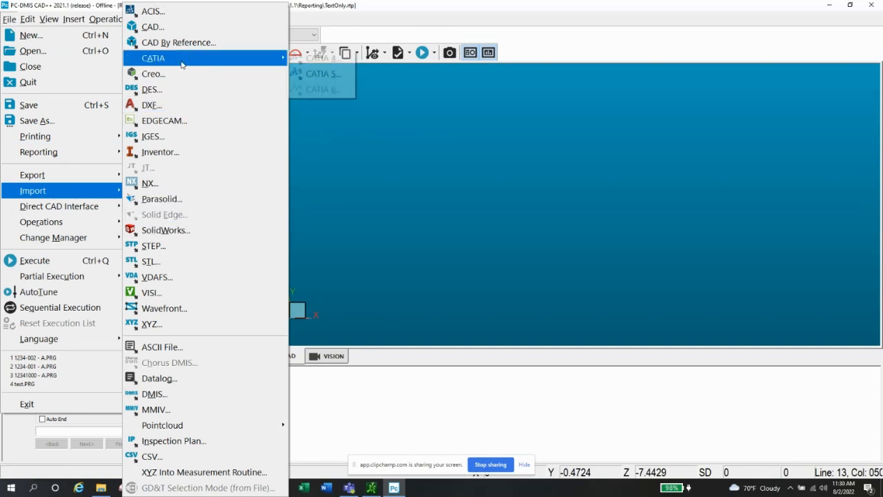
mouse_move(164, 230)
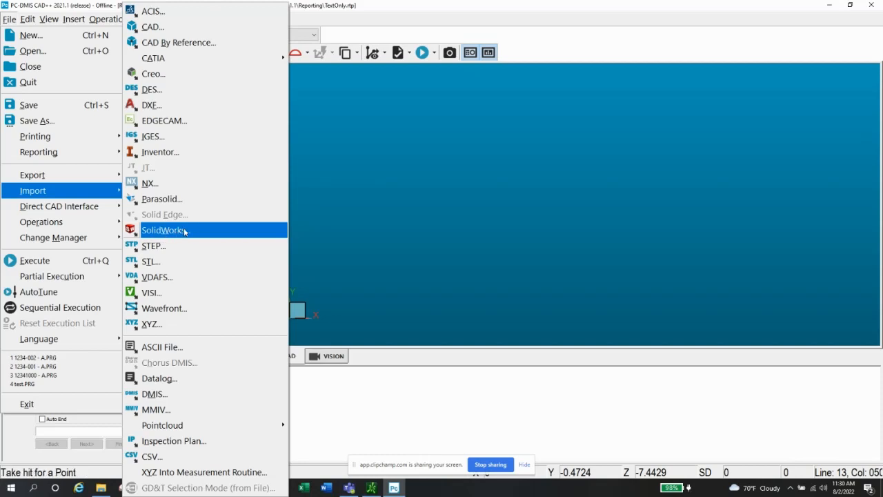
mouse_move(154, 246)
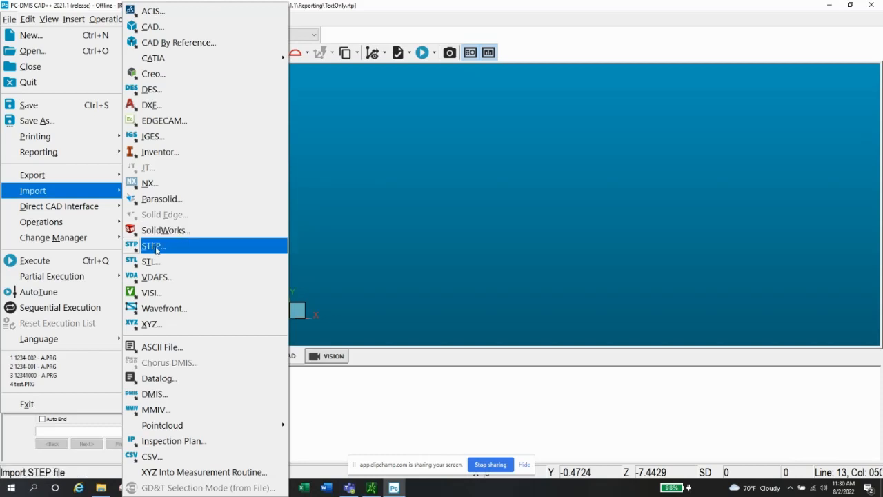
mouse_move(169, 91)
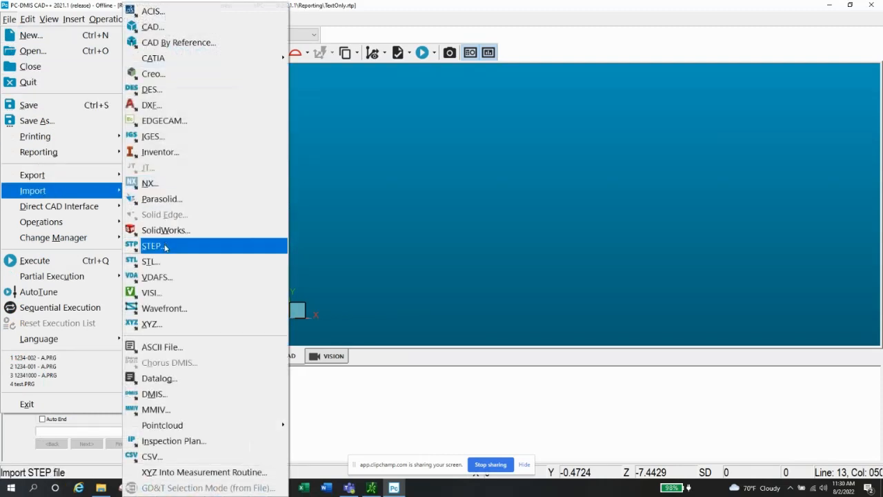
mouse_move(174, 246)
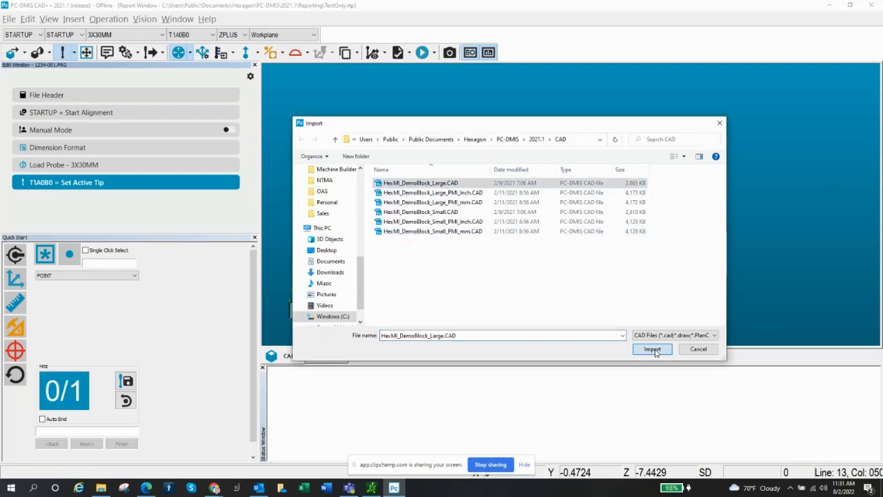
left_click(651, 349)
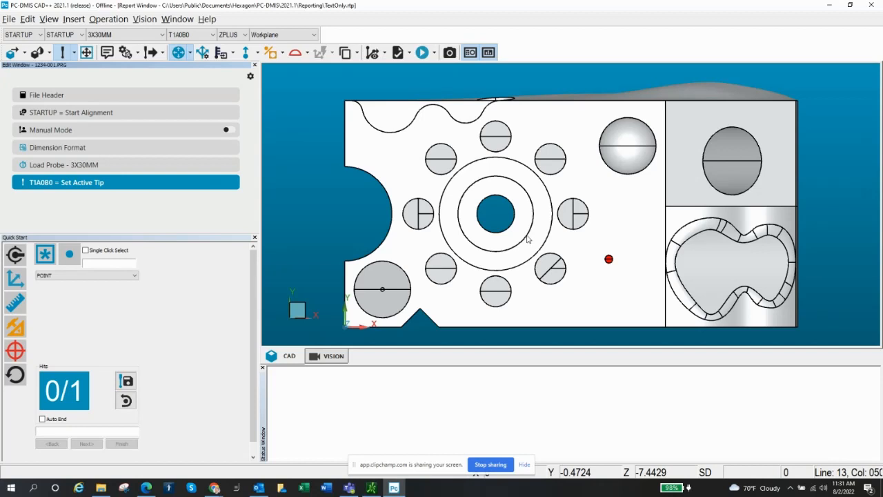
mouse_move(586, 247)
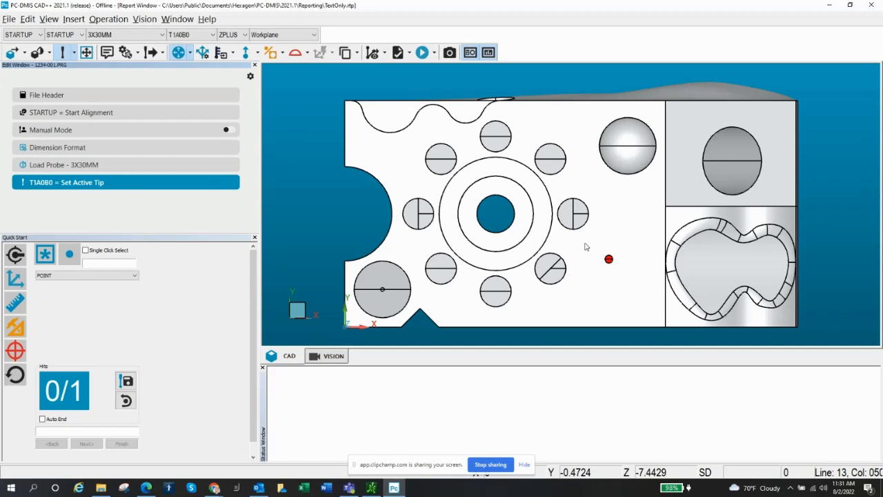
mouse_move(543, 235)
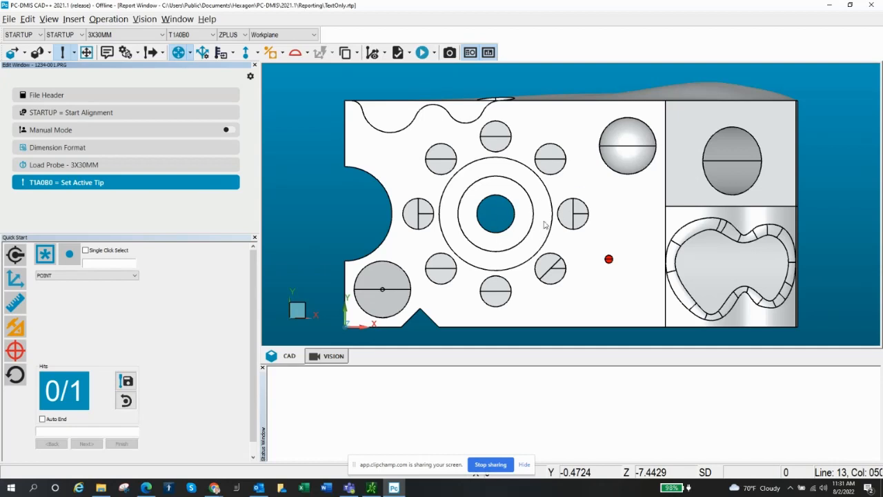
mouse_move(559, 215)
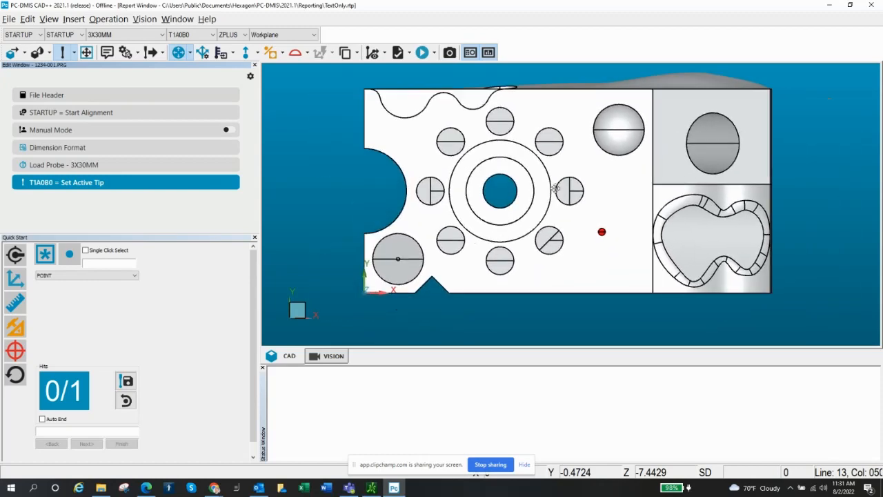
mouse_move(340, 224)
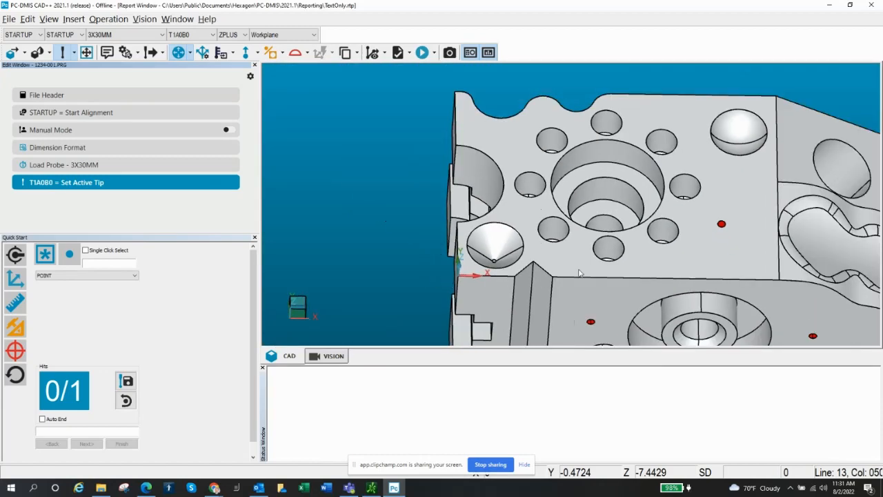
mouse_move(383, 136)
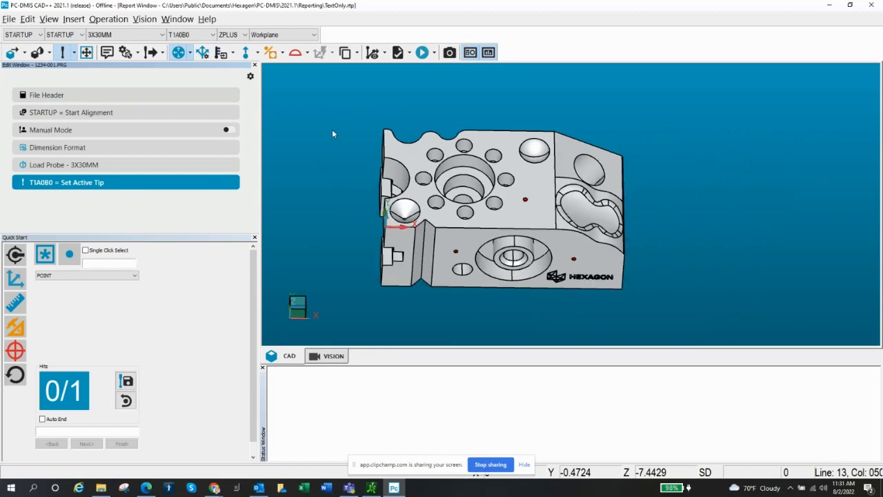
mouse_move(552, 230)
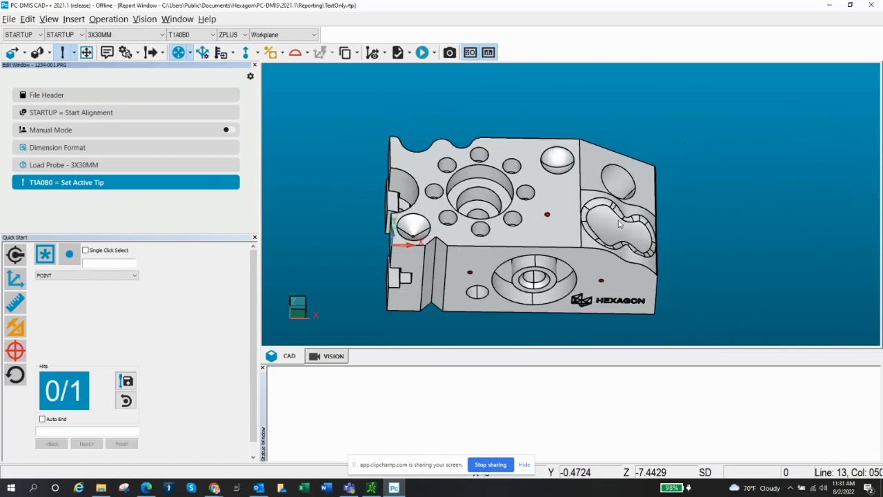
mouse_move(97, 64)
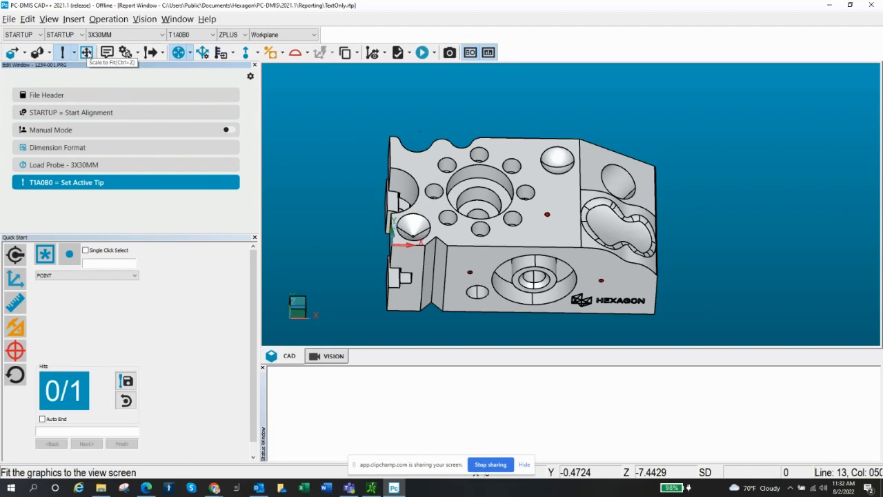
Step: Fit the whole demo block model to the graphics view
left_click(85, 51)
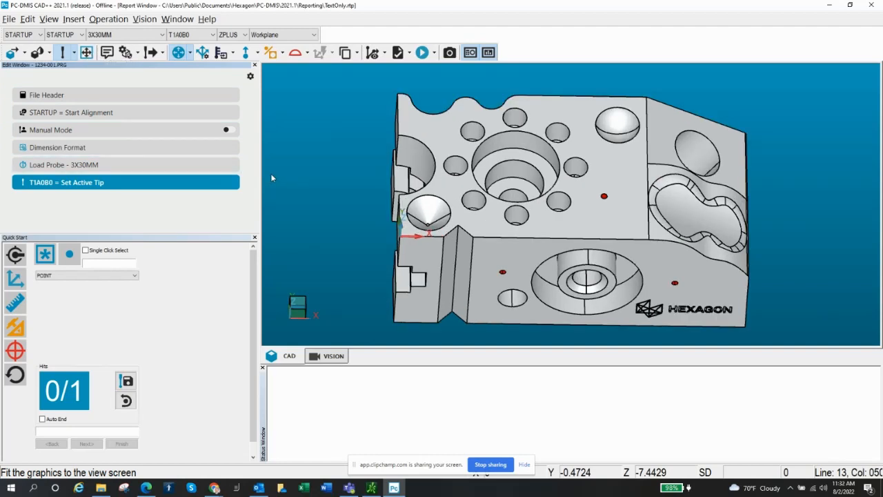
mouse_move(158, 102)
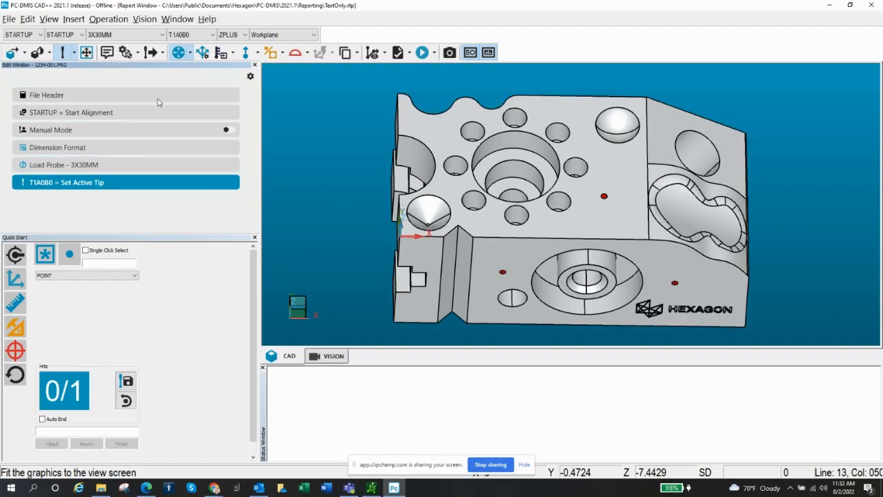
mouse_move(87, 52)
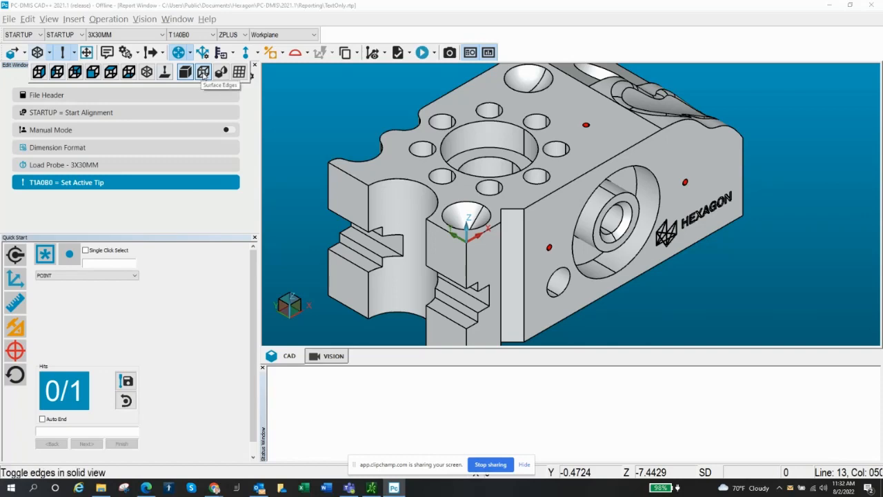
Step: Hide the surface edge lines, then display the block as a wireframe
left_click(203, 72)
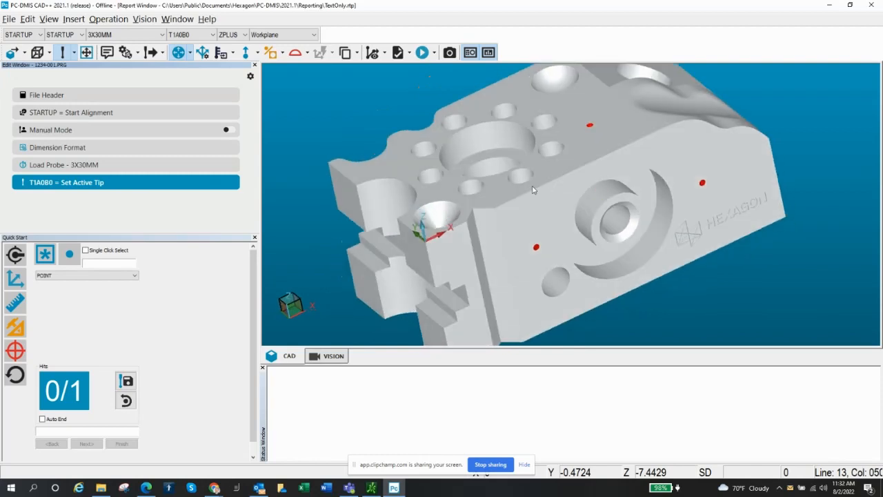
mouse_move(61, 51)
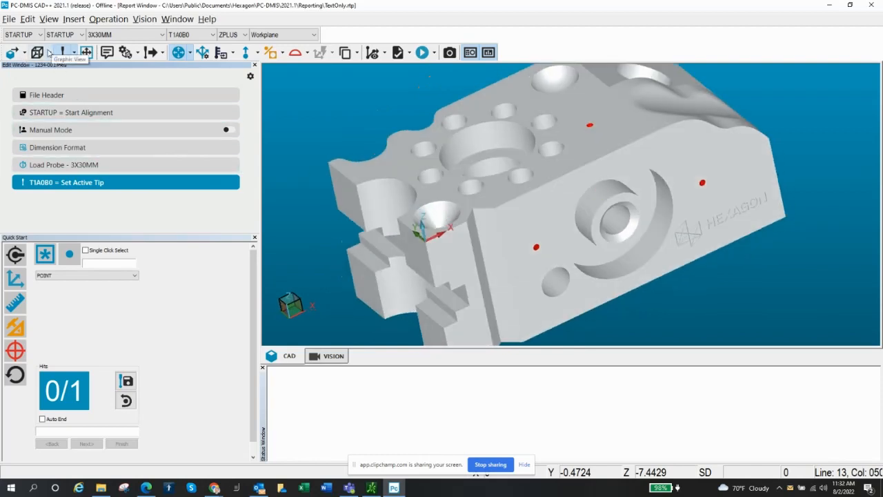
left_click(49, 53)
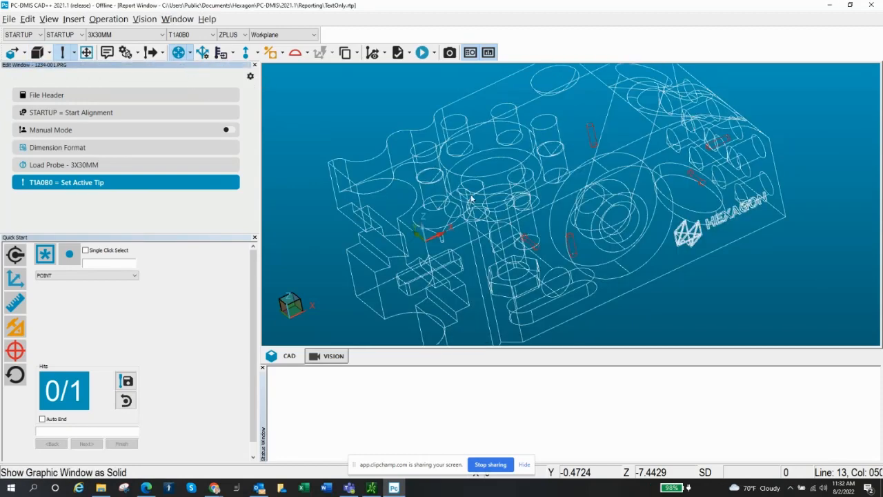
left_click_drag(473, 199, 459, 296)
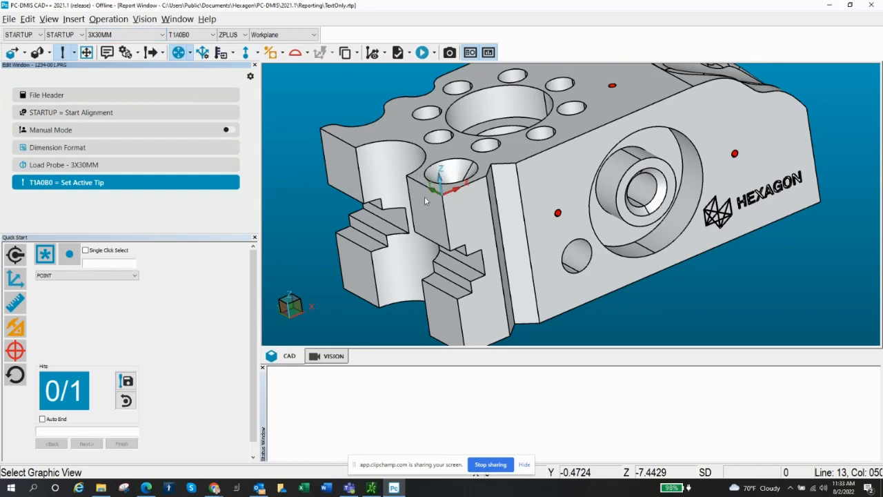
mouse_move(550, 242)
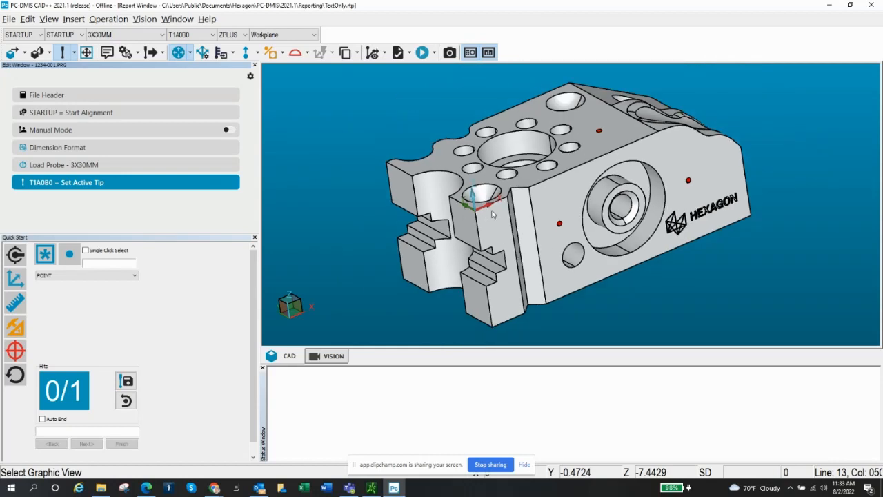
mouse_move(378, 156)
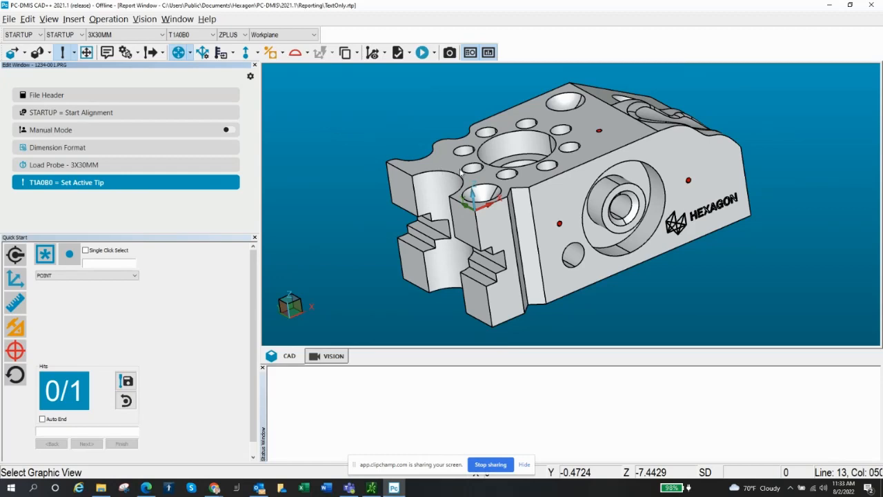
mouse_move(475, 214)
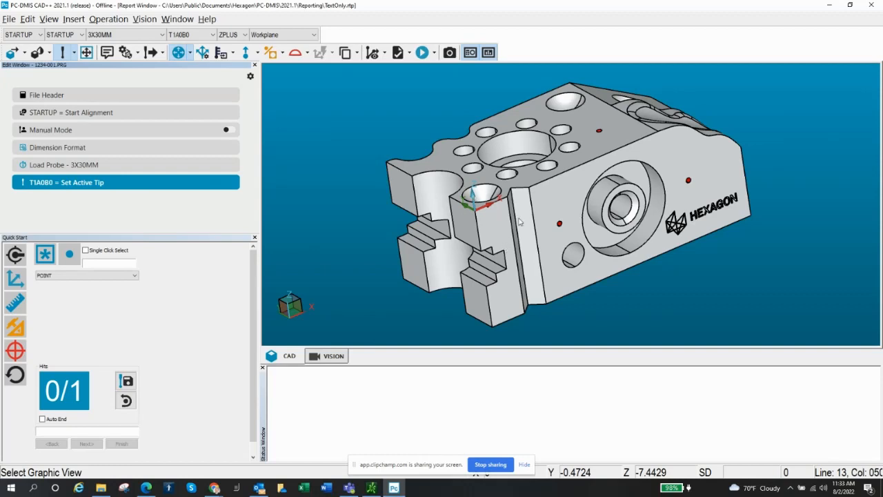
mouse_move(445, 230)
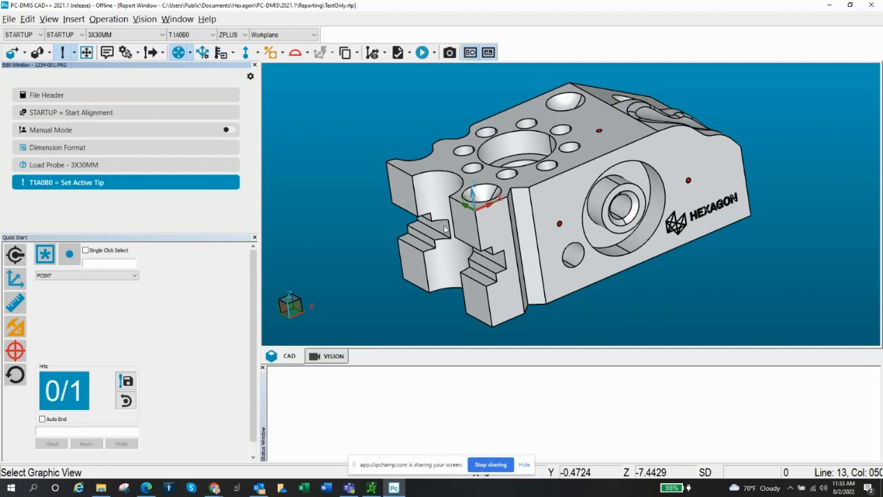
mouse_move(612, 261)
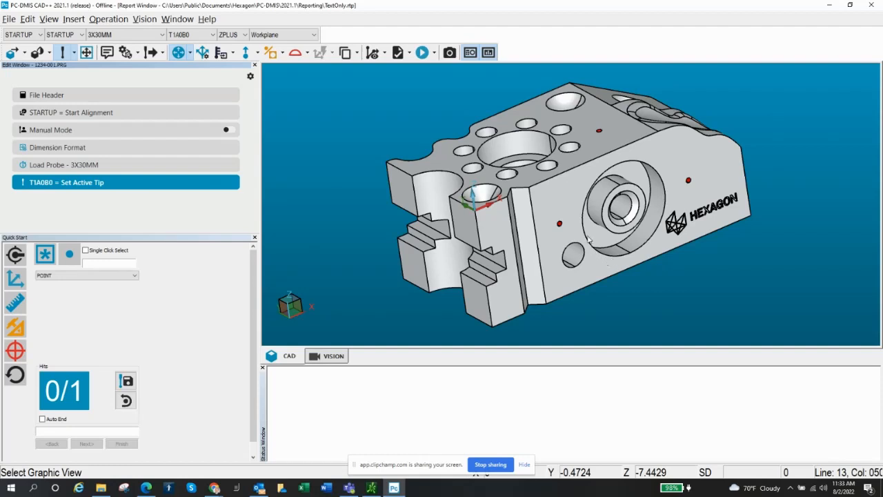
mouse_move(586, 238)
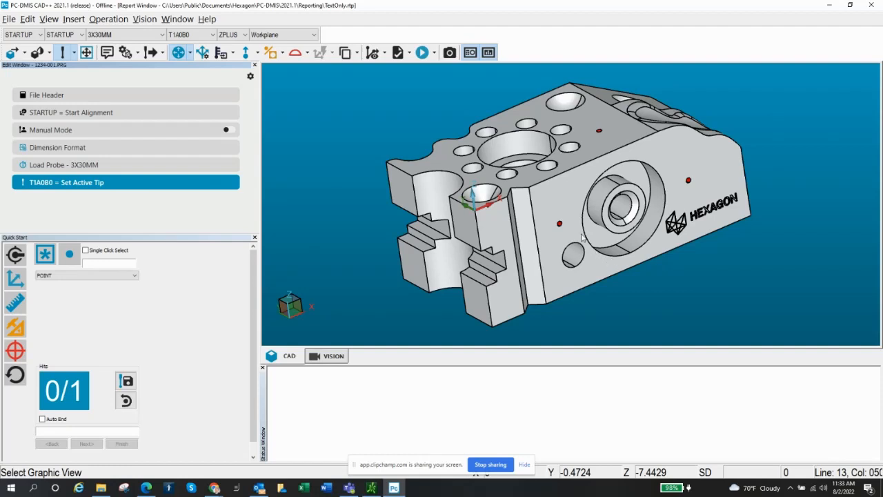
mouse_move(499, 216)
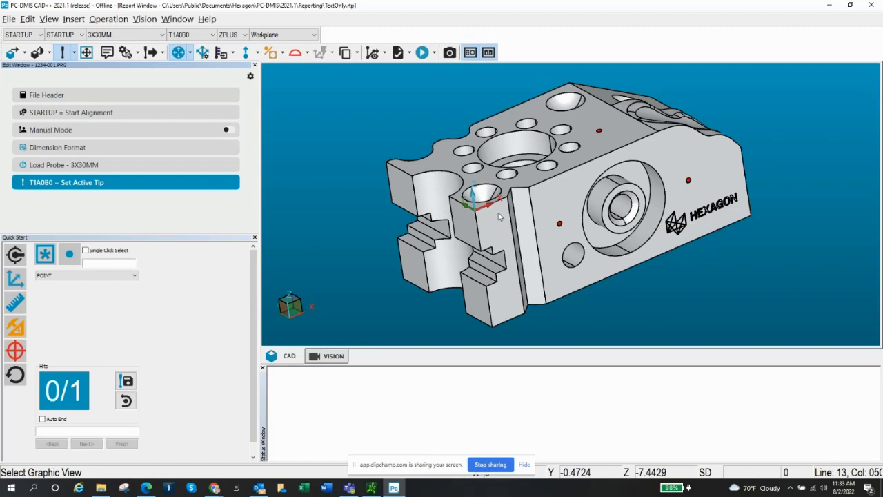
mouse_move(512, 220)
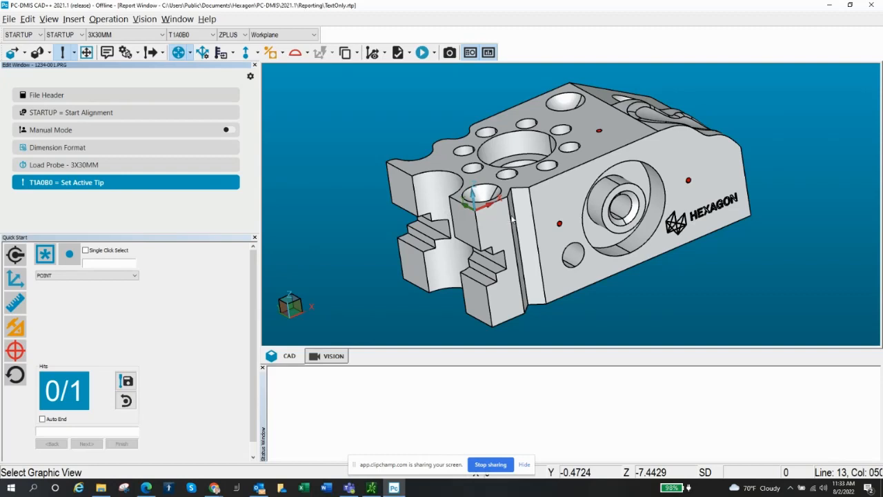
mouse_move(551, 241)
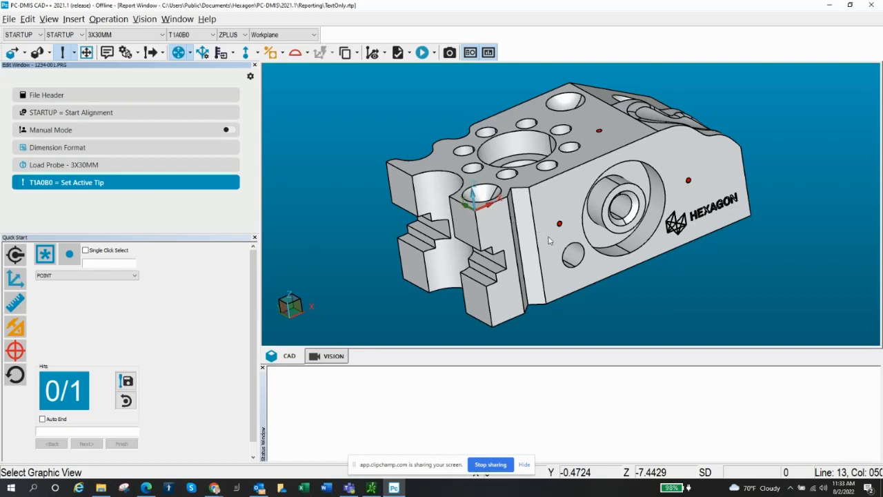
mouse_move(595, 264)
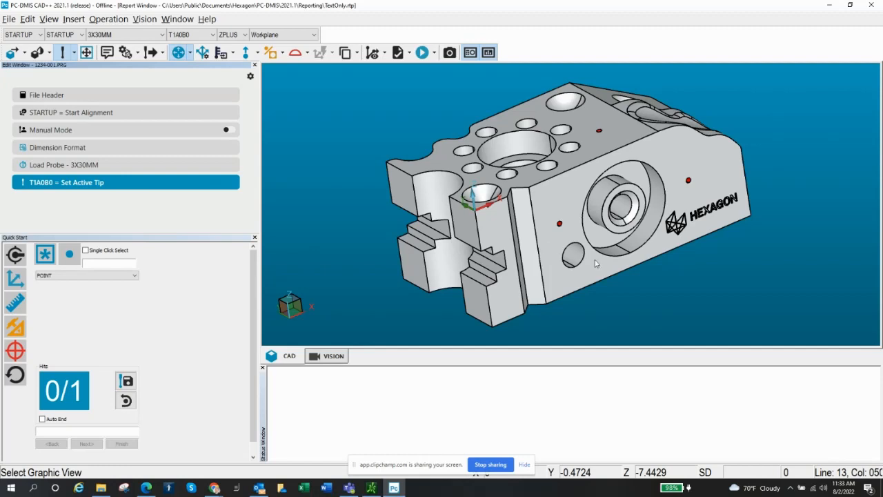
mouse_move(627, 254)
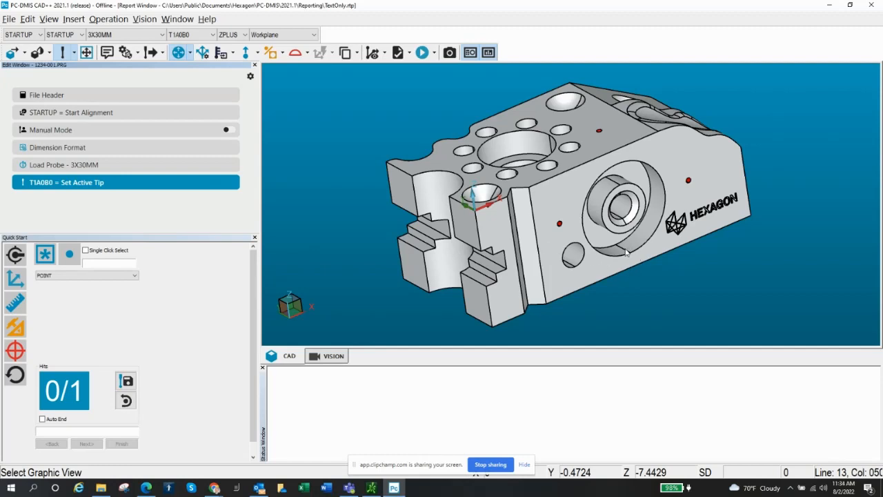
mouse_move(623, 255)
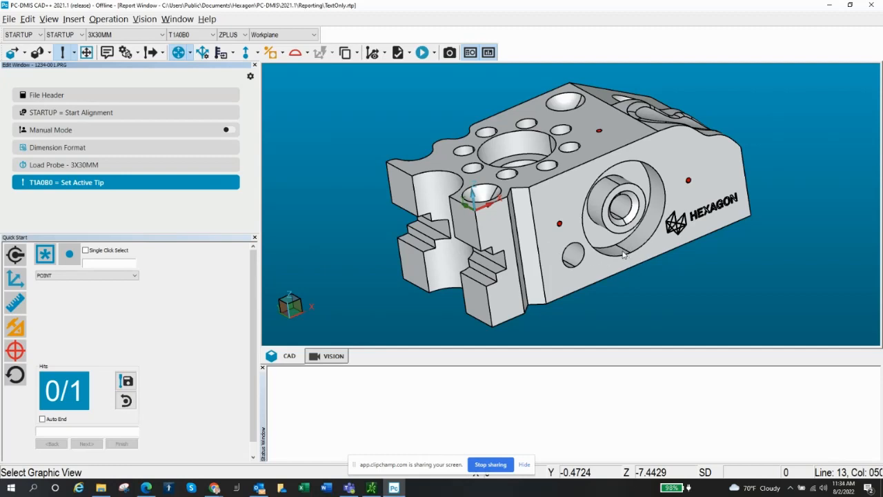
mouse_move(582, 185)
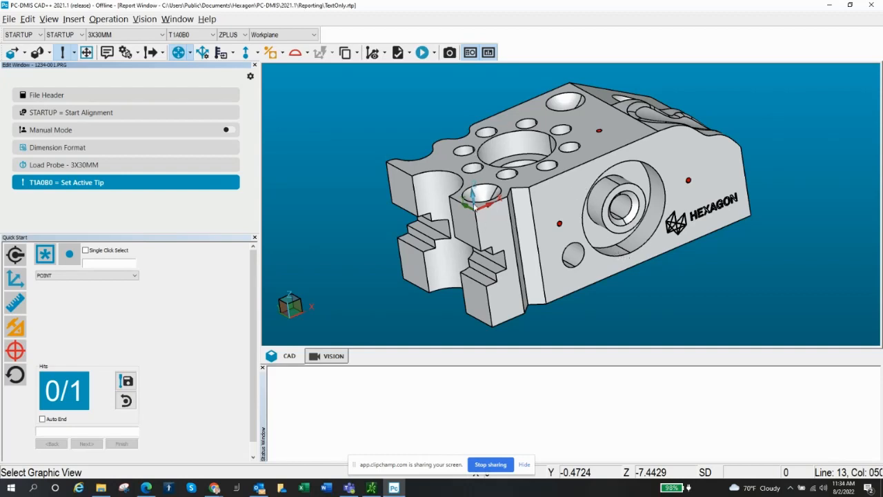
mouse_move(380, 146)
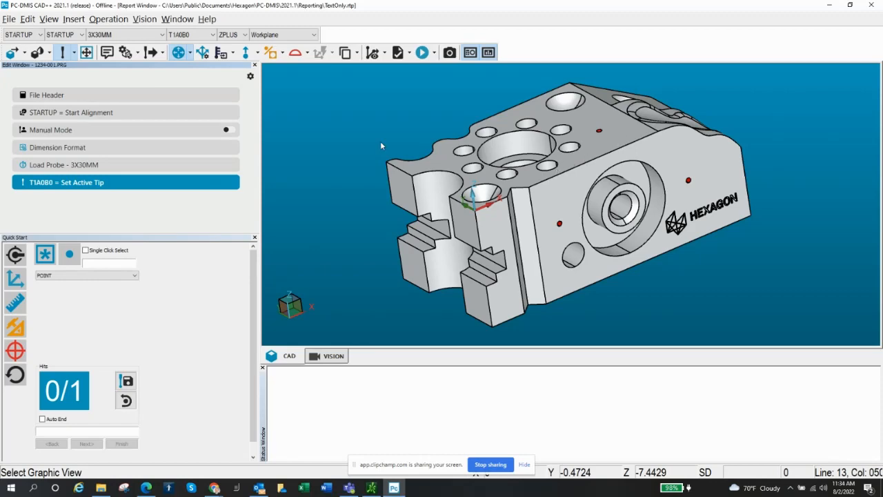
Step: Pick a spot on the block's top face to define point PNT1
left_click(586, 167)
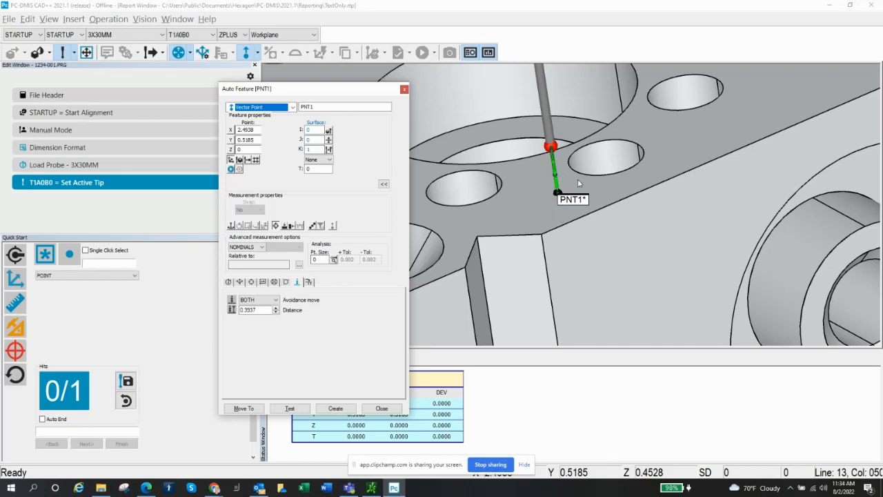
mouse_move(552, 180)
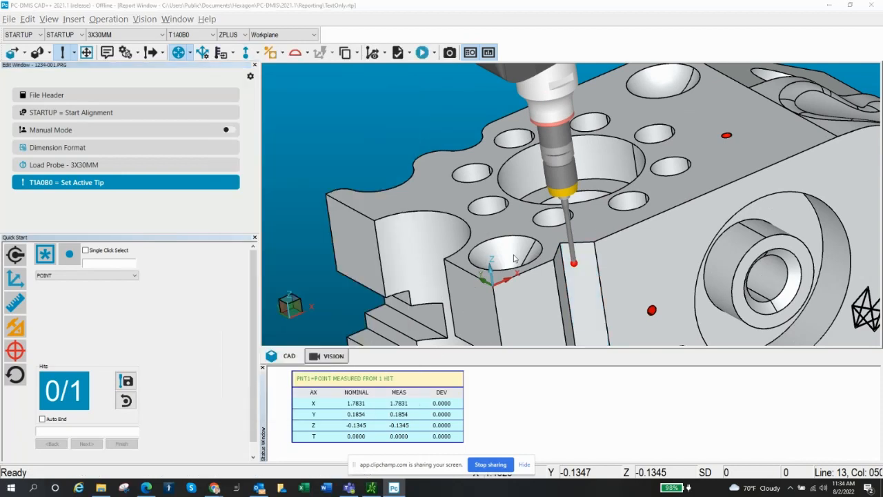
mouse_move(490, 305)
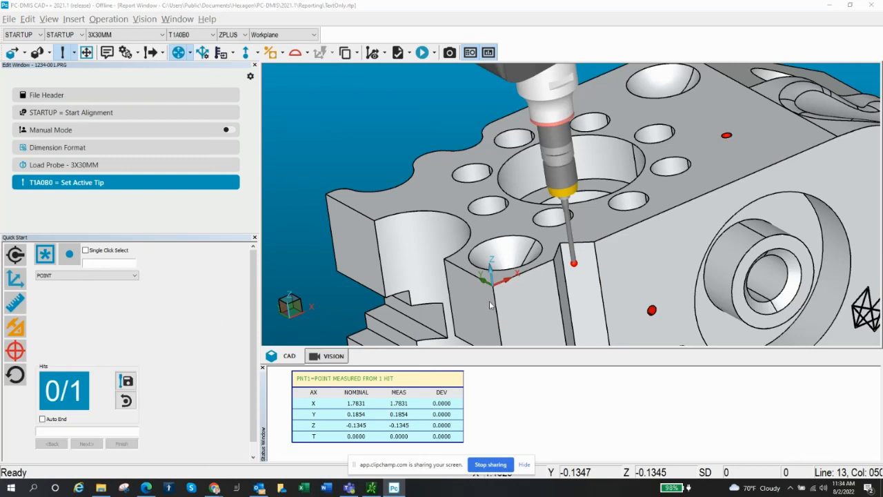
mouse_move(483, 280)
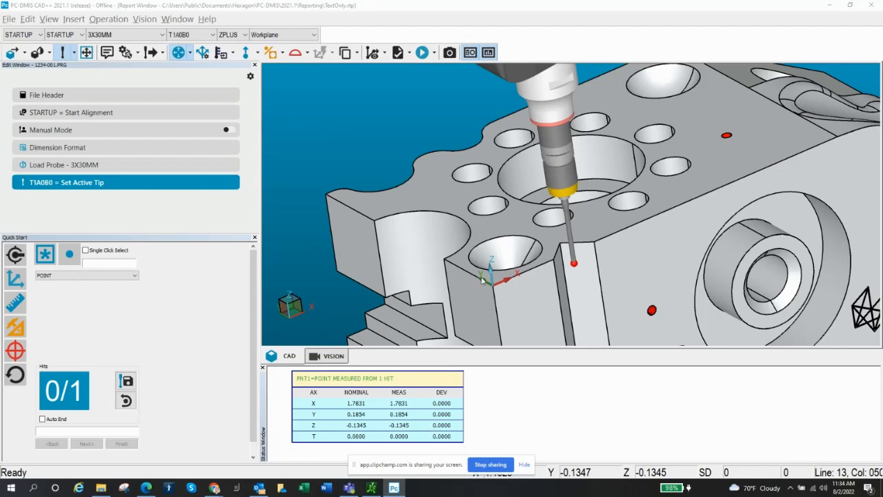
mouse_move(382, 224)
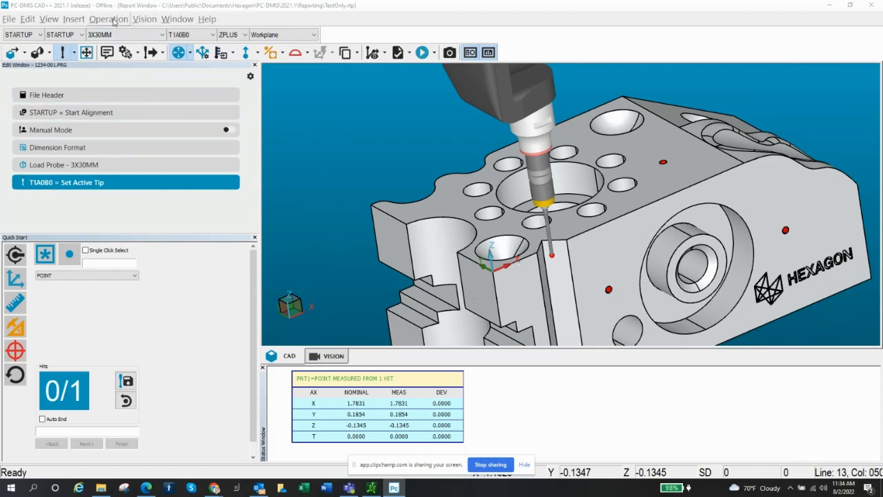
left_click(108, 19)
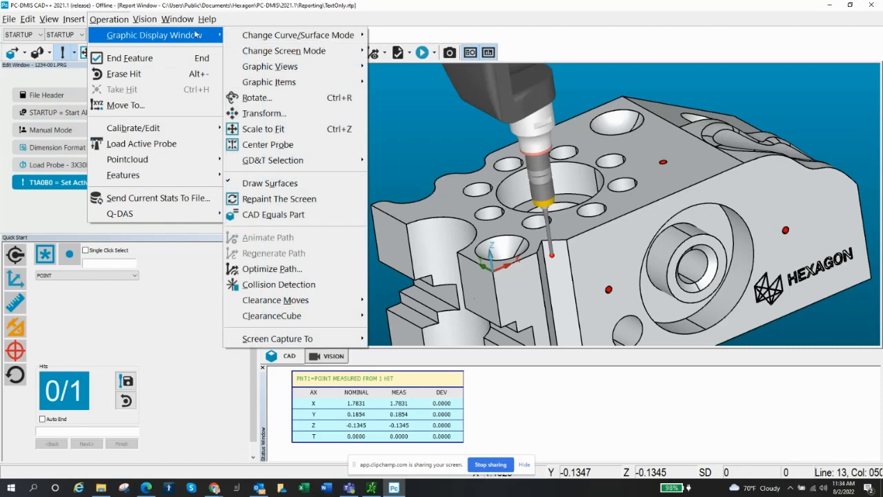
left_click(264, 113)
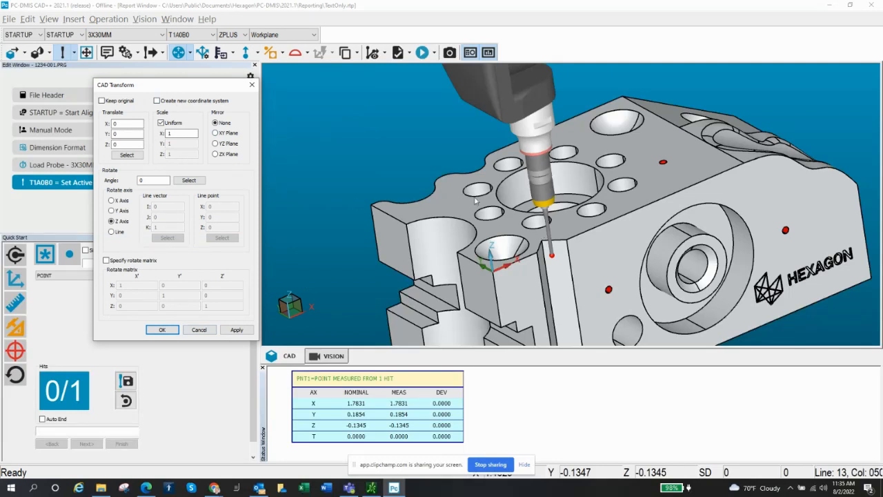
mouse_move(607, 304)
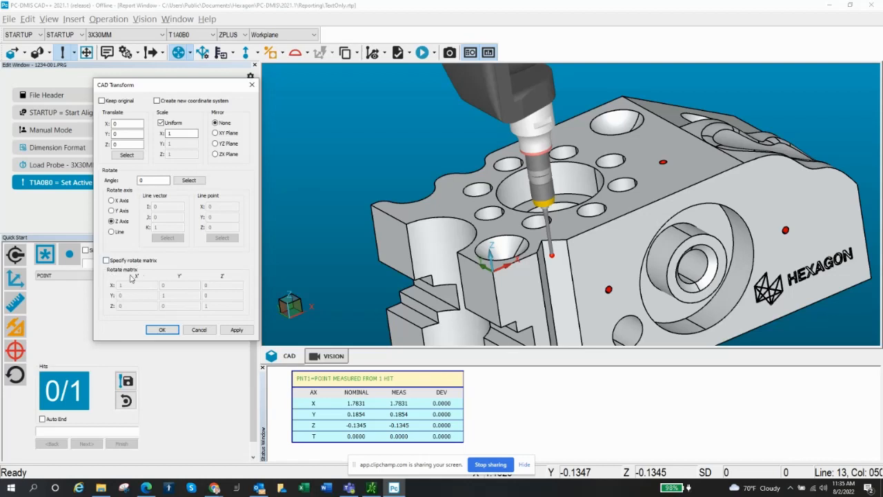
mouse_move(107, 278)
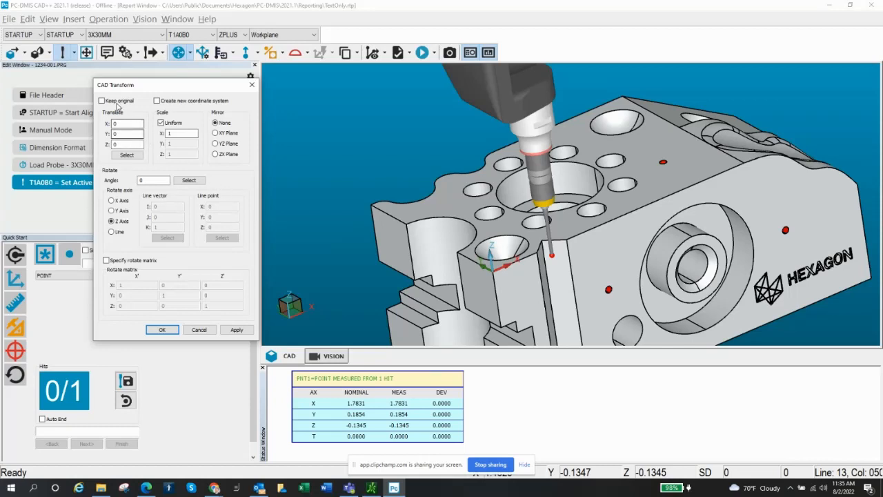
mouse_move(497, 271)
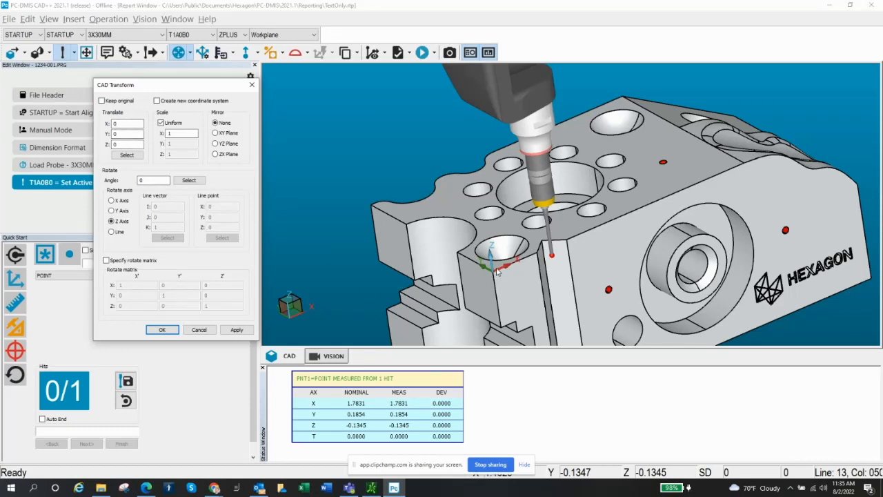
mouse_move(371, 211)
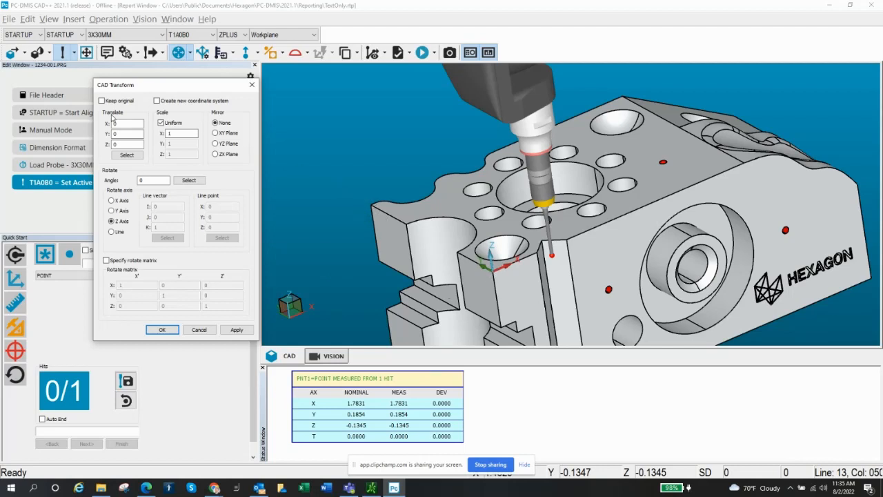
Step: Translate the block by the offset of a point picked on the model
left_click(126, 154)
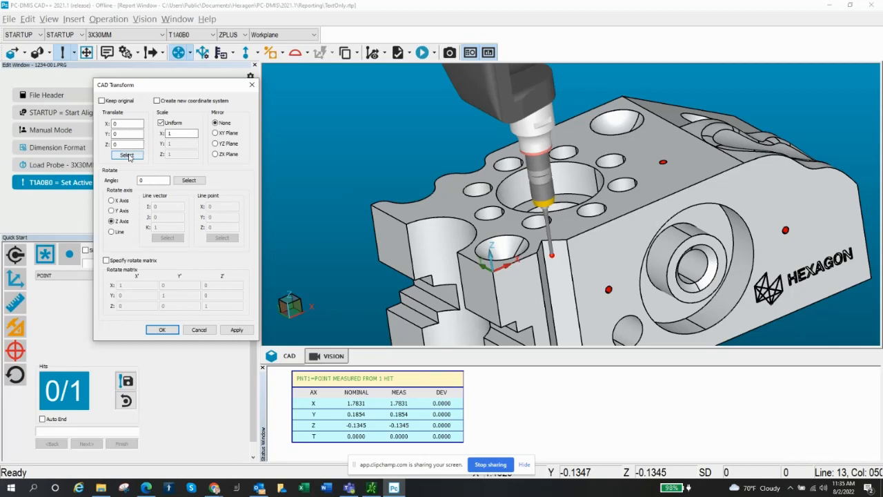
left_click(126, 155)
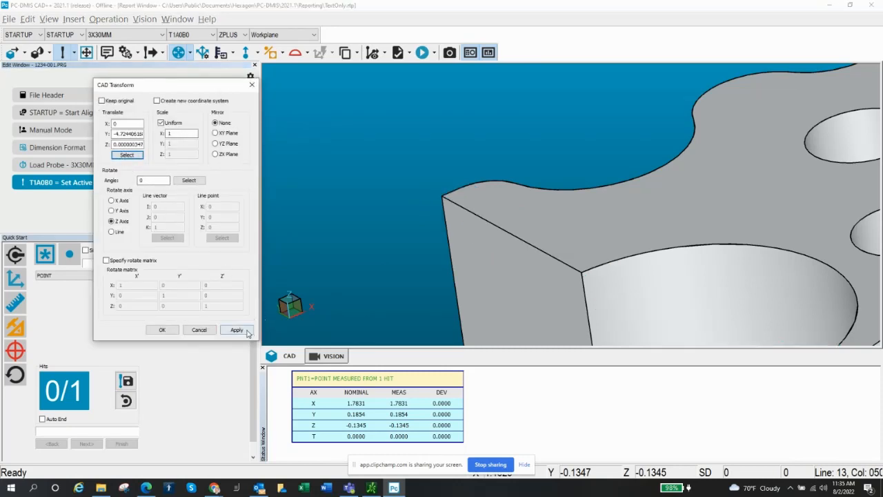
left_click(237, 329)
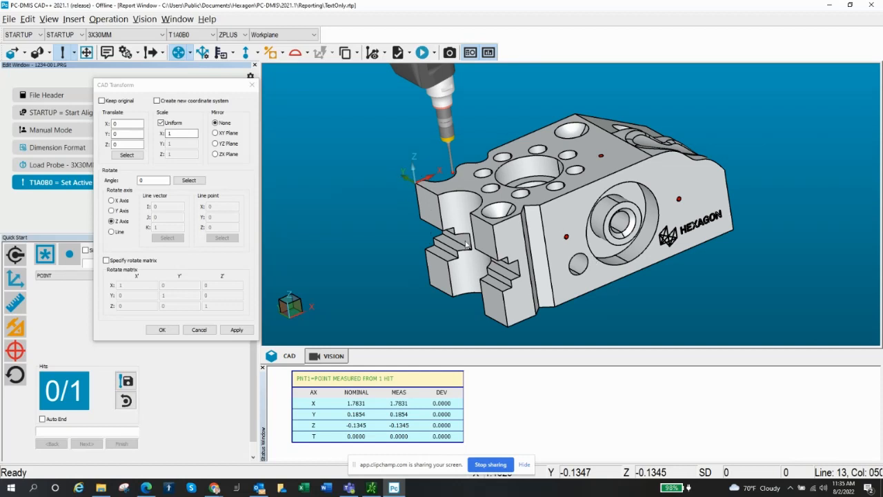
mouse_move(421, 181)
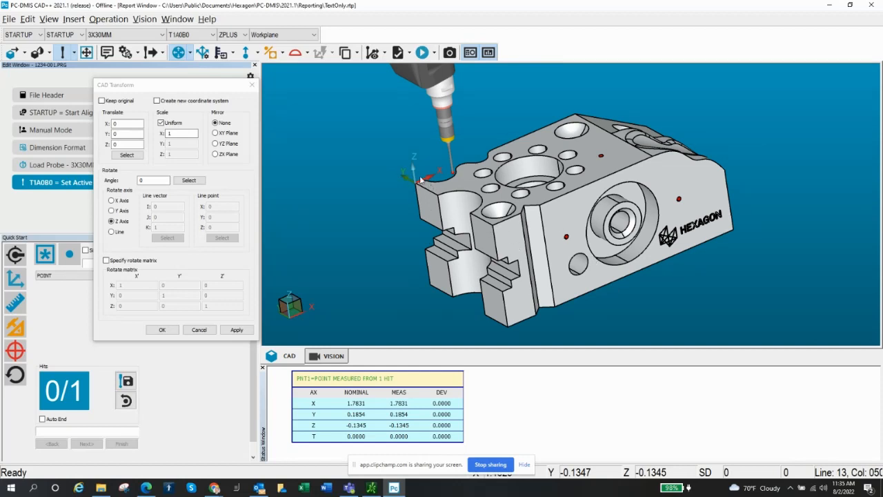
mouse_move(409, 178)
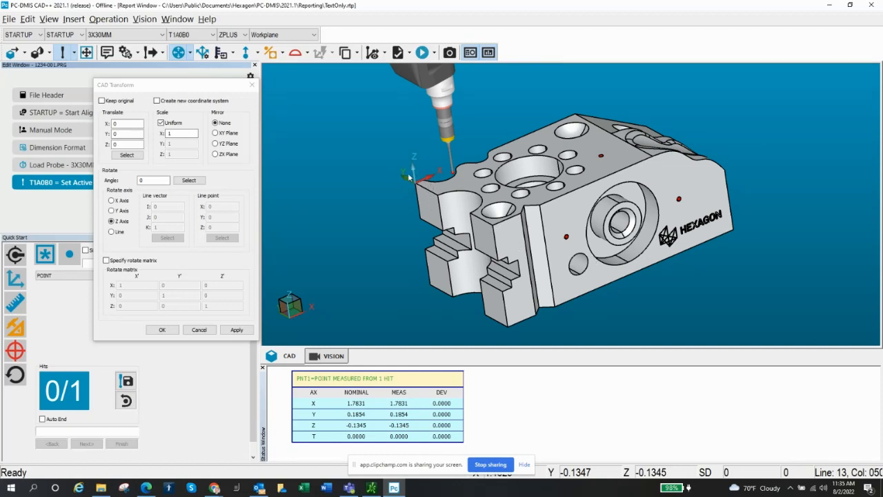
mouse_move(421, 200)
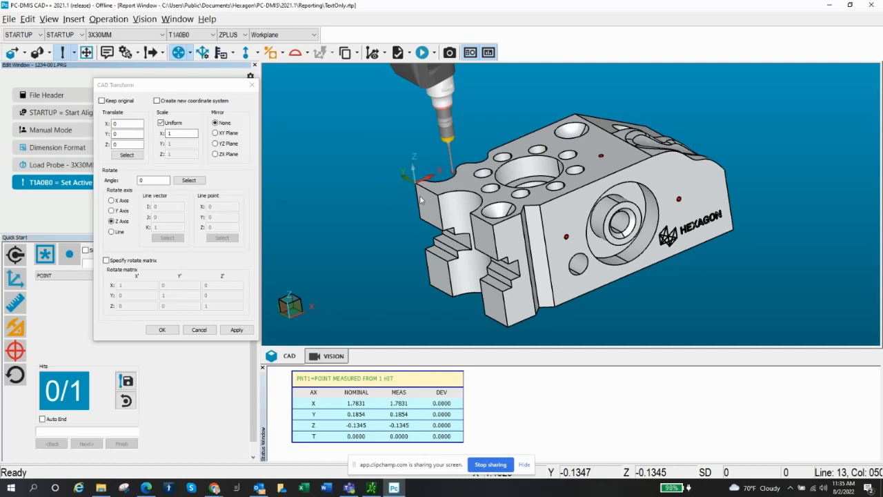
mouse_move(500, 220)
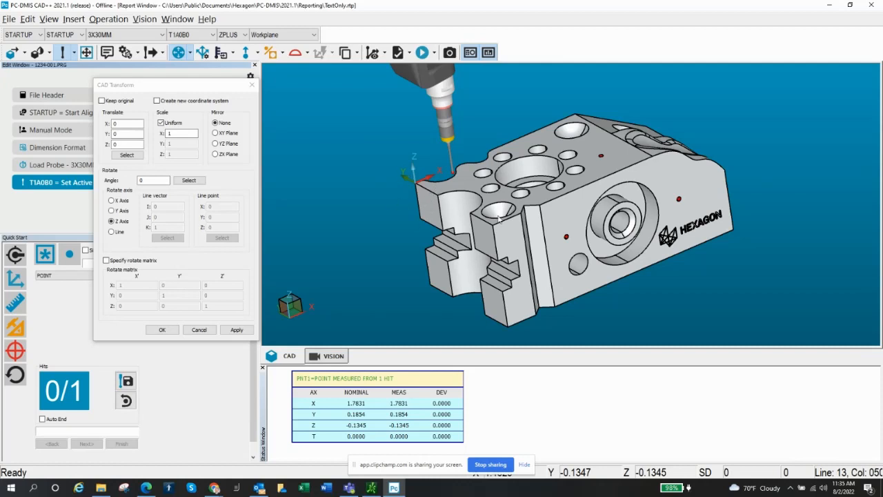
mouse_move(428, 202)
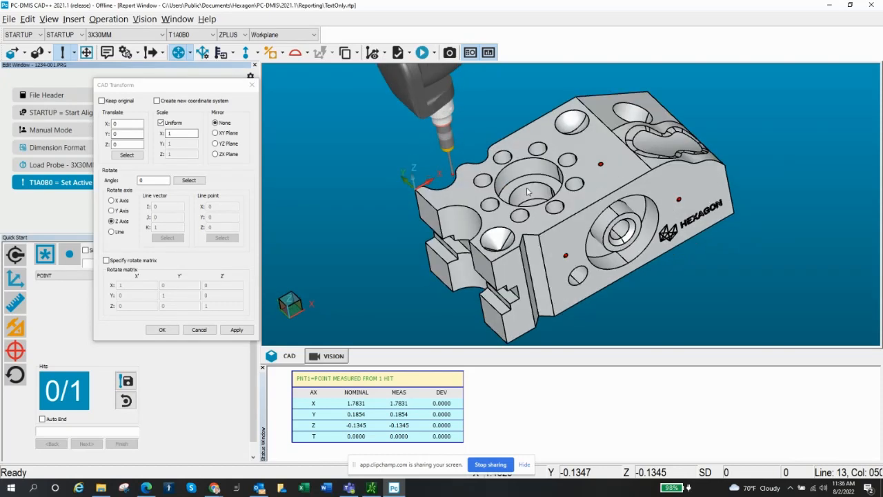
mouse_move(162, 162)
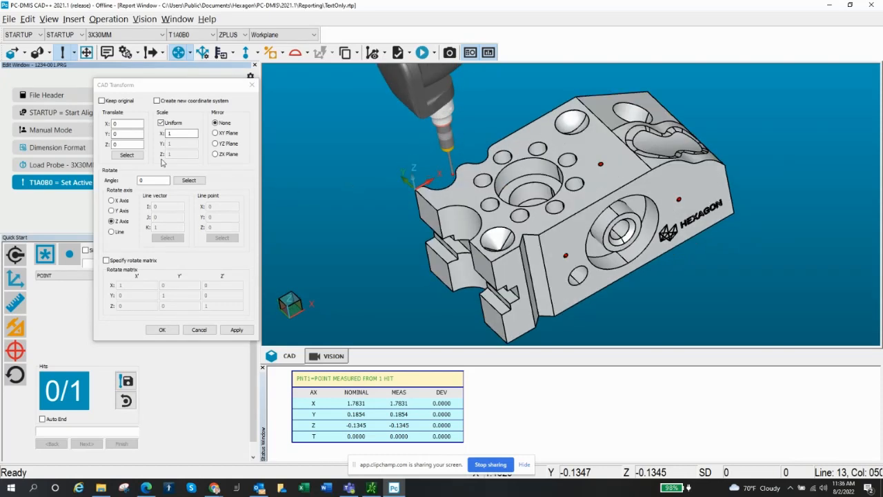
Step: Translate the block again by a bore-edge point (X −3.15, Y 2.36)
left_click(126, 155)
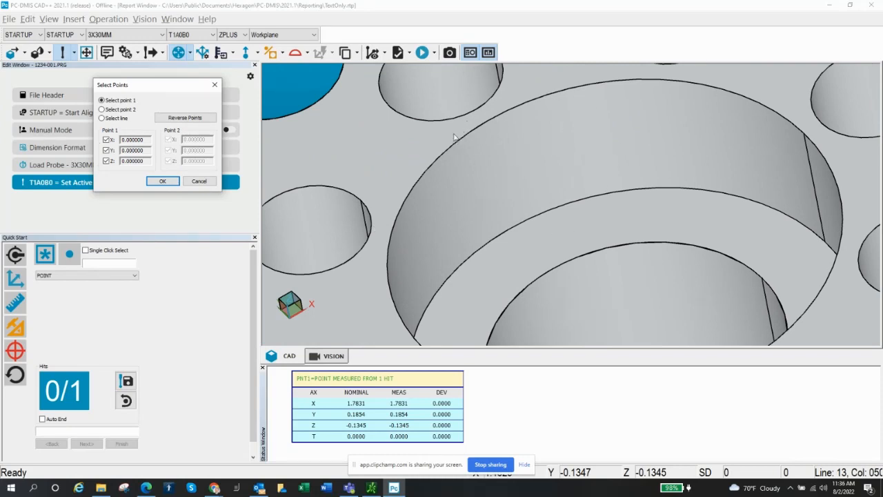
mouse_move(446, 166)
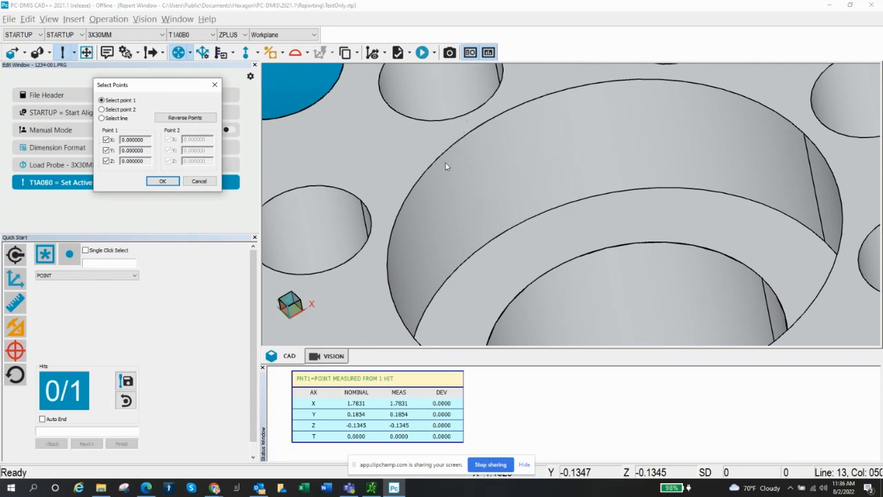
left_click(102, 109)
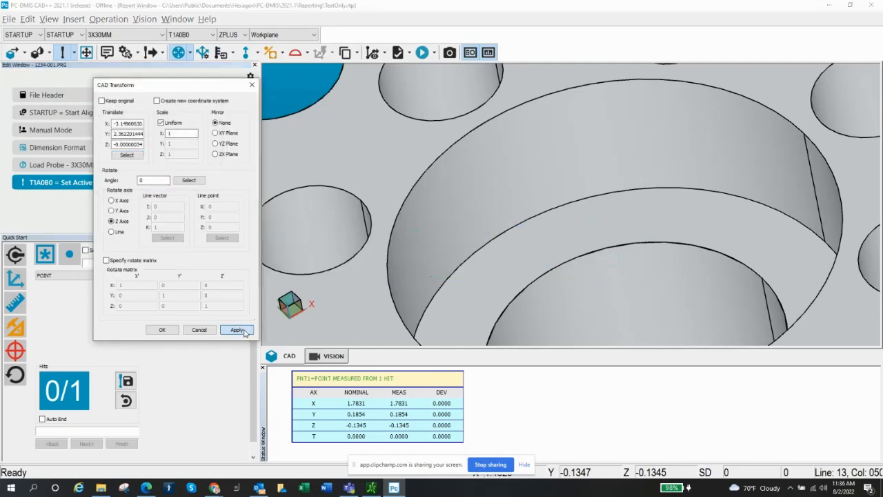
left_click(236, 330)
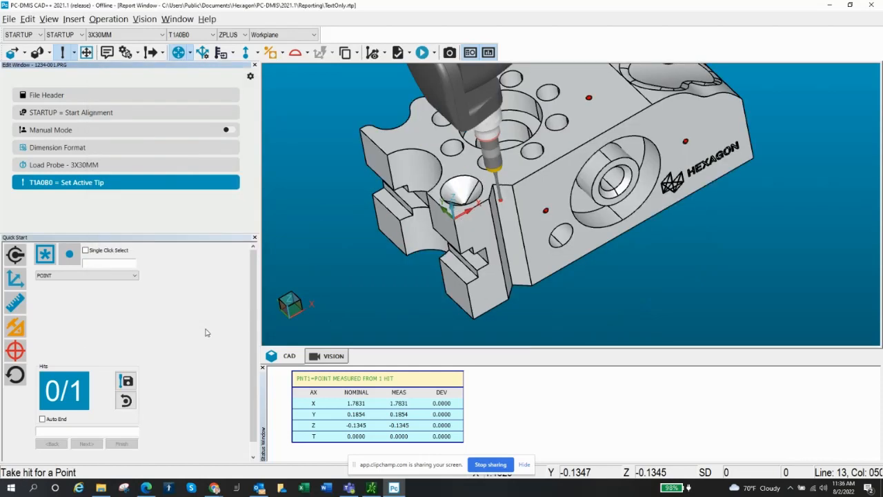
mouse_move(454, 245)
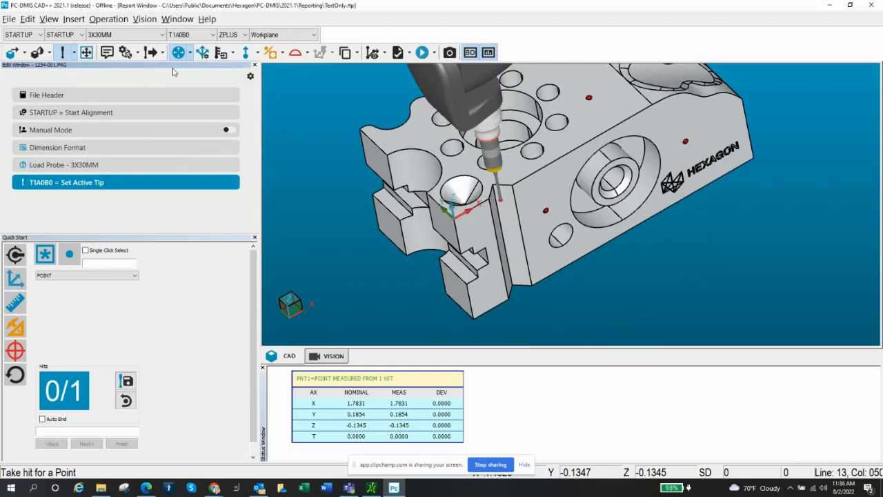
Step: Reopen CAD Transform from Operation > Graphic Display Window > Transform
left_click(108, 18)
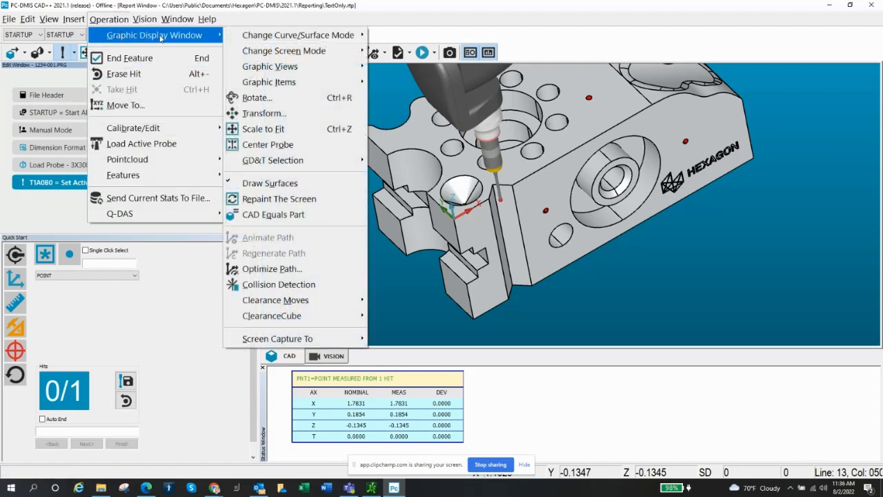
mouse_move(266, 113)
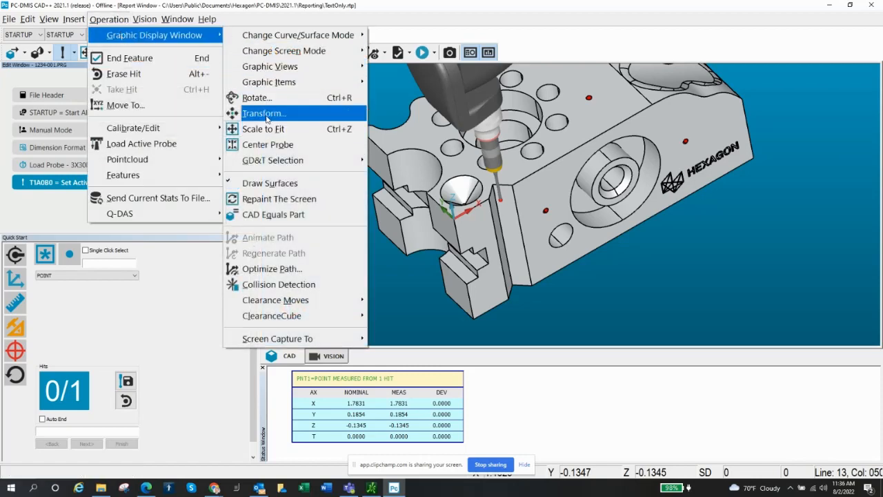
mouse_move(298, 35)
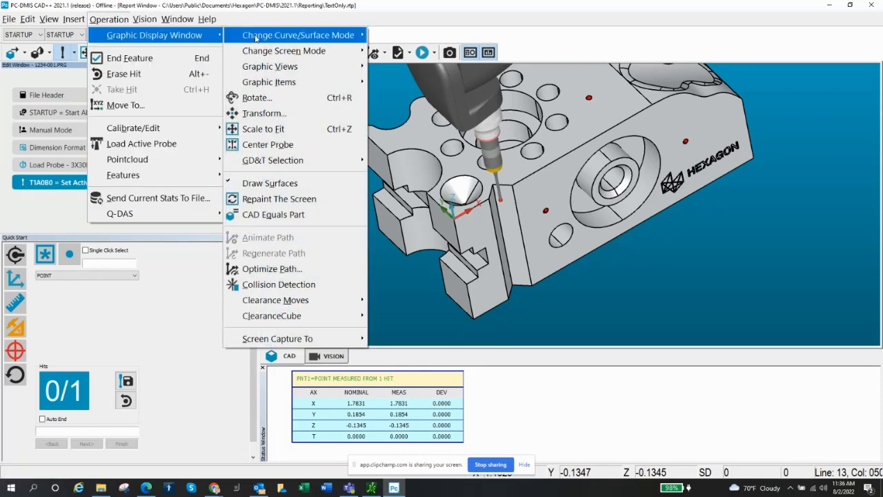
left_click(265, 113)
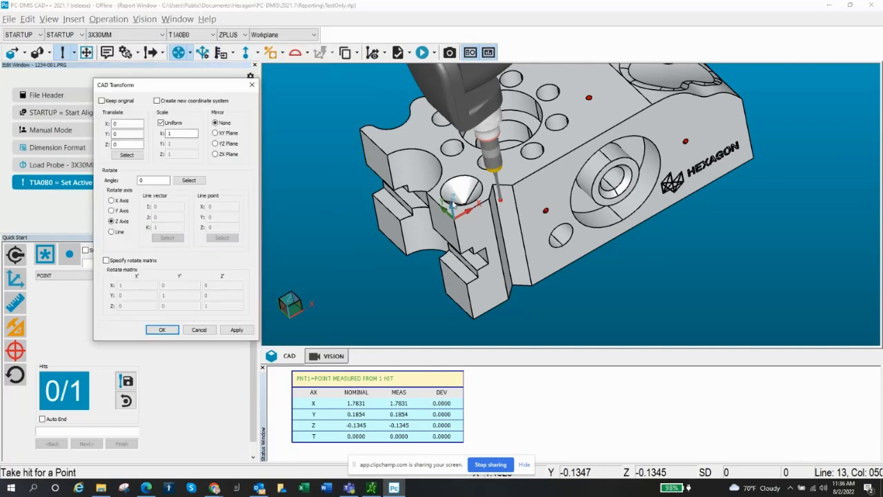
mouse_move(410, 153)
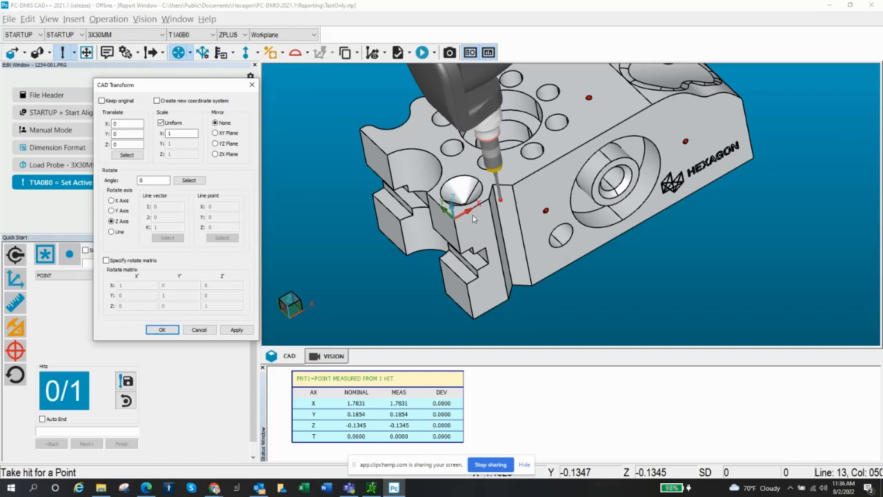
mouse_move(591, 209)
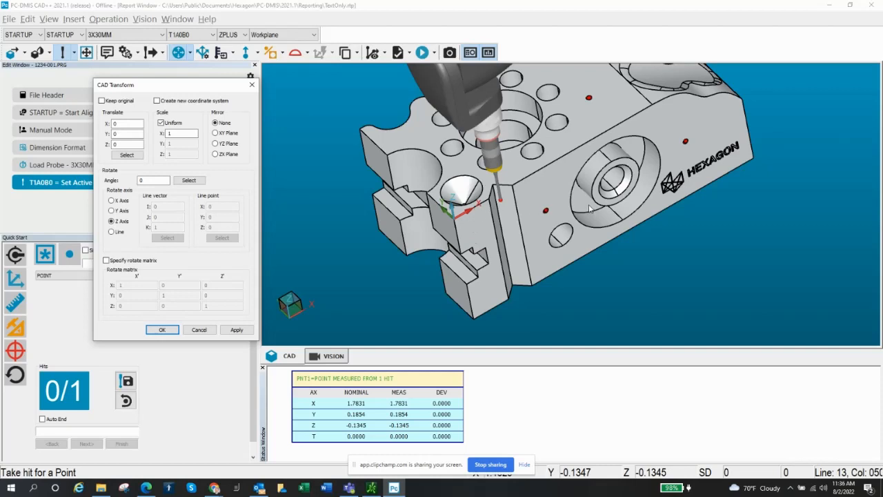
mouse_move(569, 207)
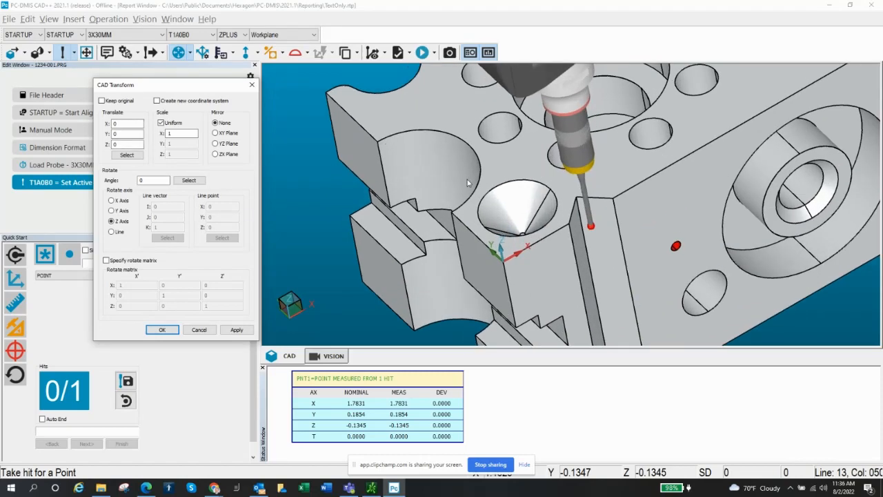
mouse_move(451, 218)
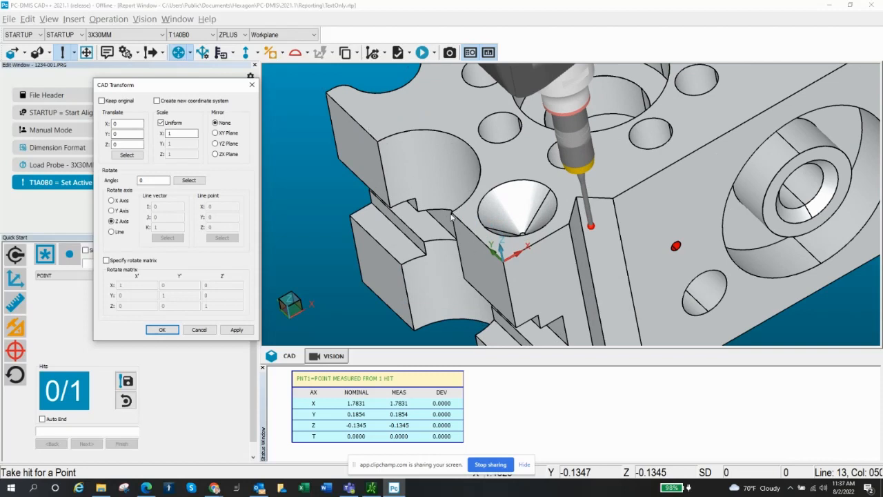
mouse_move(610, 158)
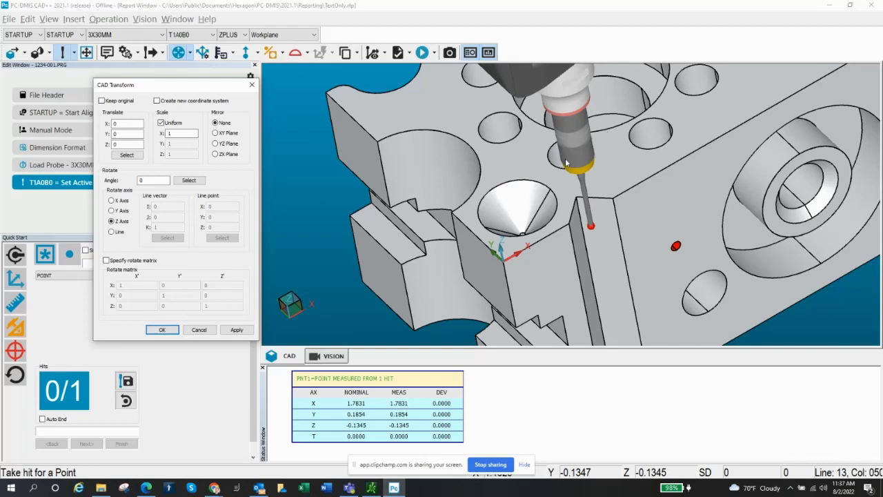
mouse_move(479, 248)
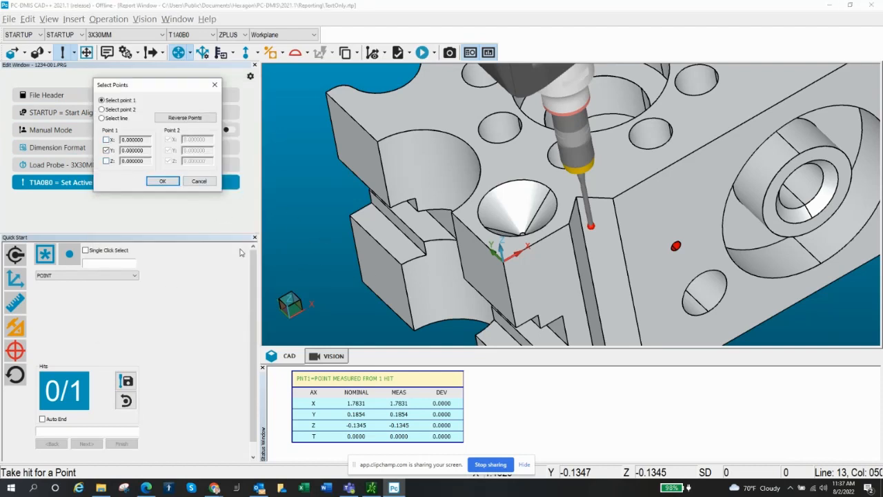
mouse_move(483, 308)
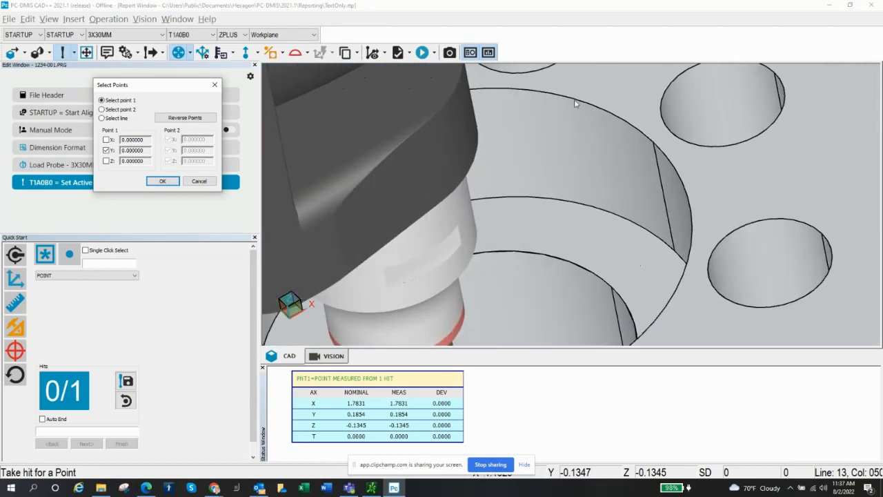
Step: Close Select Points, keeping Translate X, Y, Z at 0
left_click(102, 109)
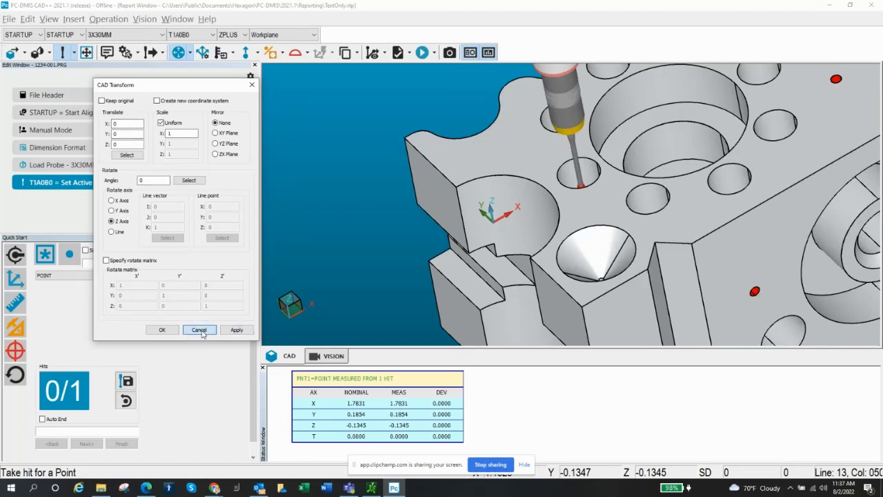
Step: Cancel the transform settings and reopen CAD Transform from the Operation menu
left_click(199, 329)
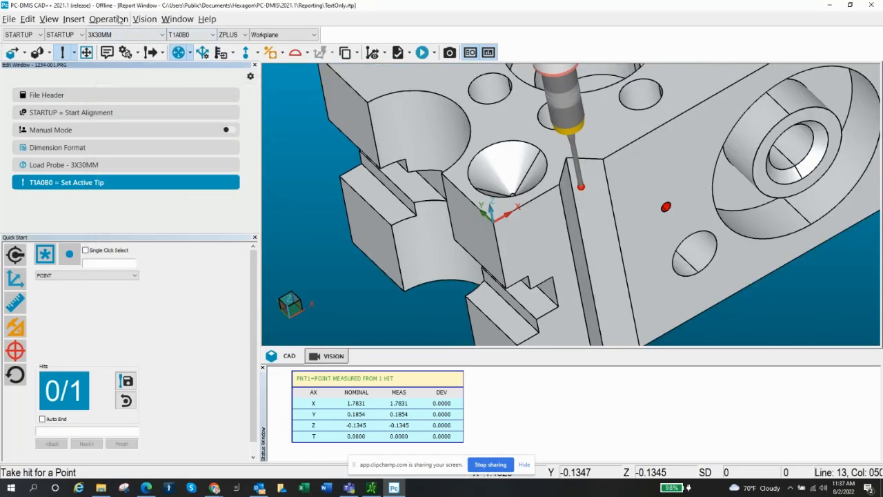
left_click(109, 18)
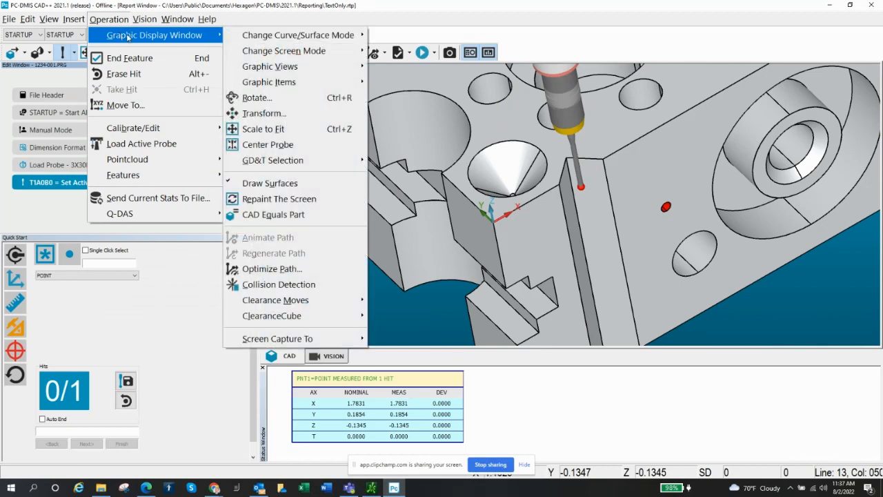
left_click(264, 112)
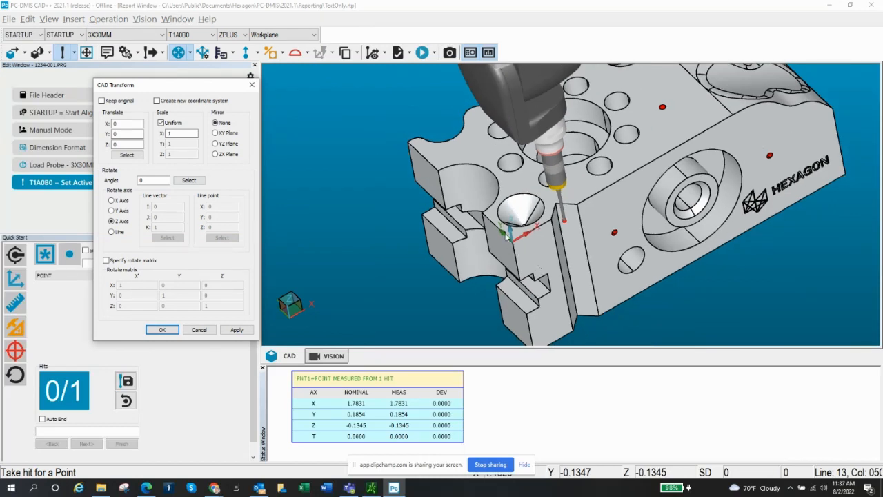
mouse_move(525, 247)
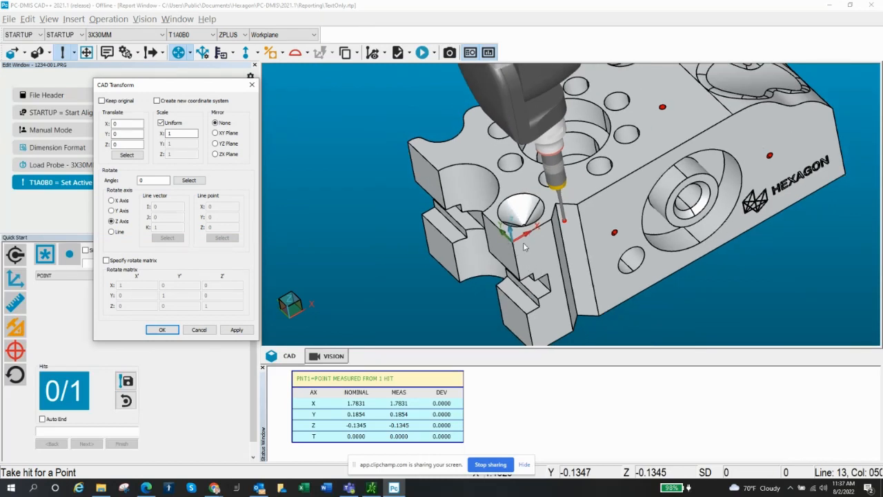
mouse_move(566, 245)
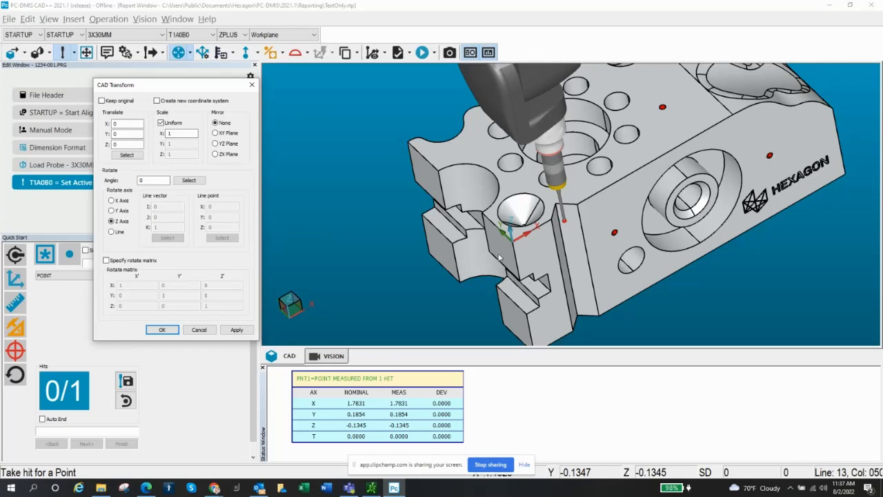
mouse_move(521, 268)
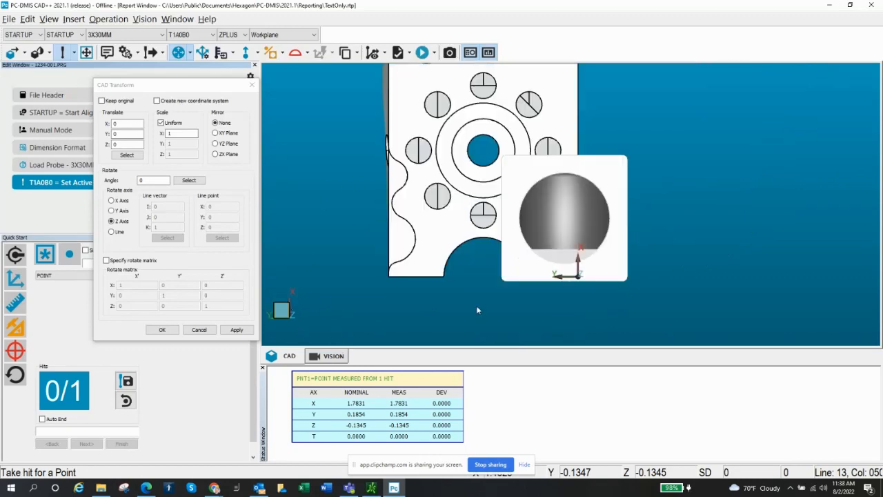
mouse_move(318, 315)
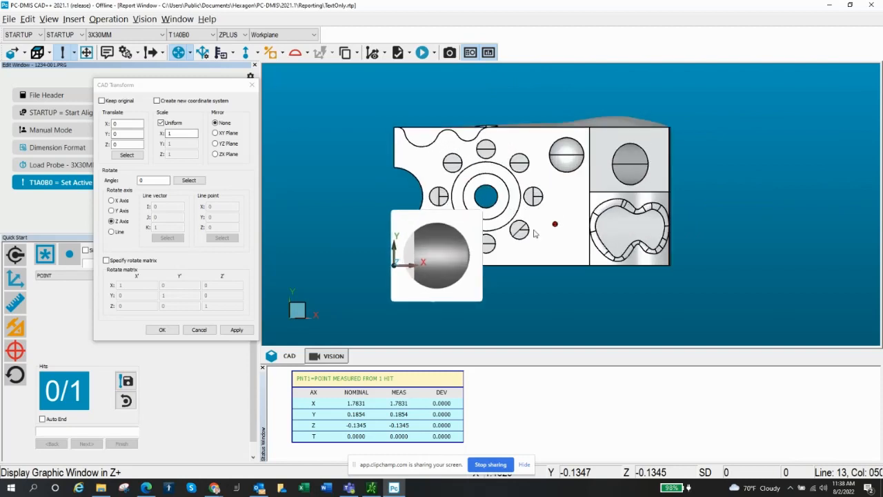
mouse_move(448, 287)
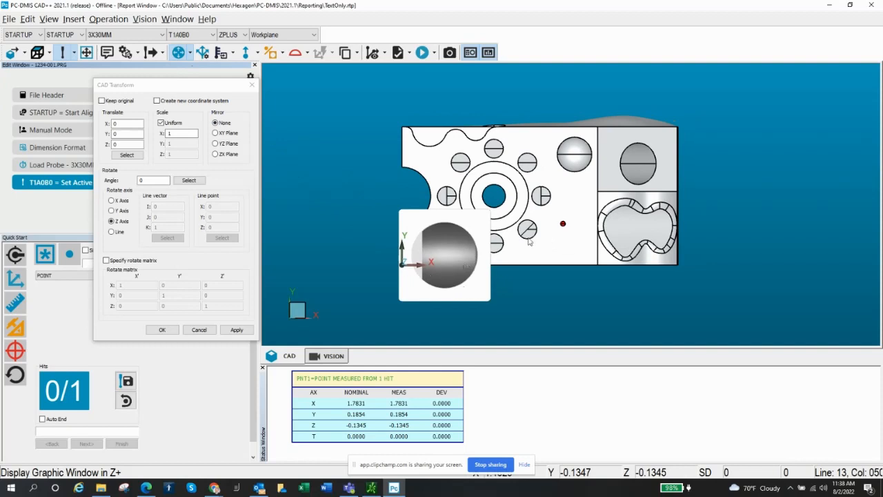
mouse_move(582, 254)
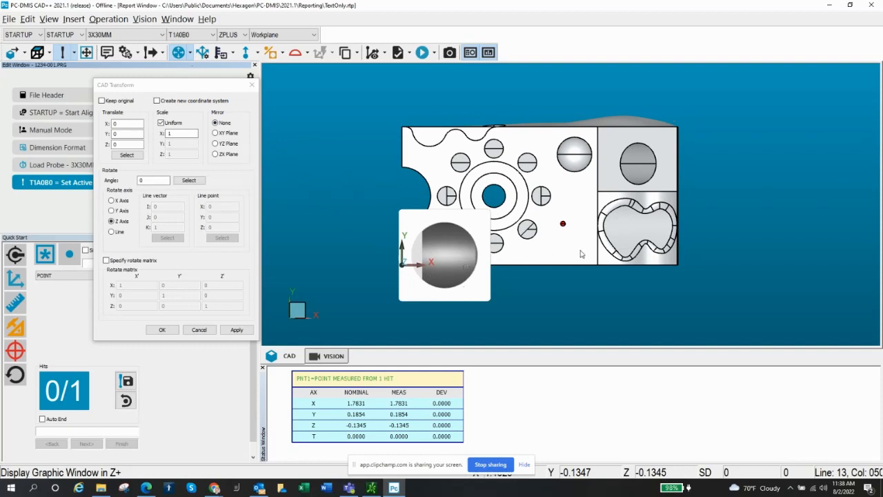
mouse_move(435, 83)
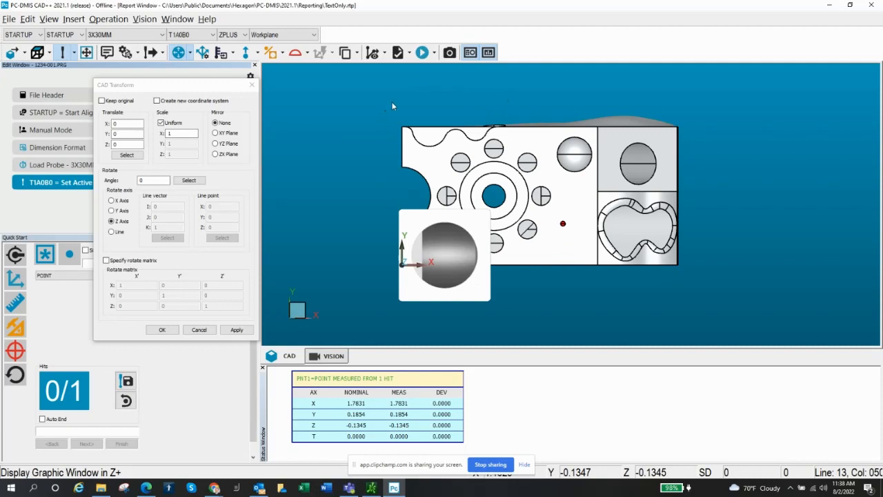
mouse_move(542, 257)
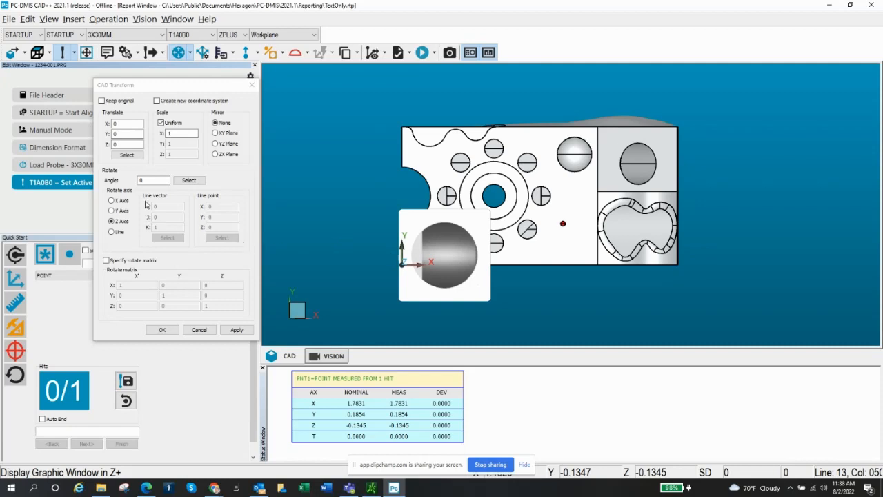
left_click(152, 180)
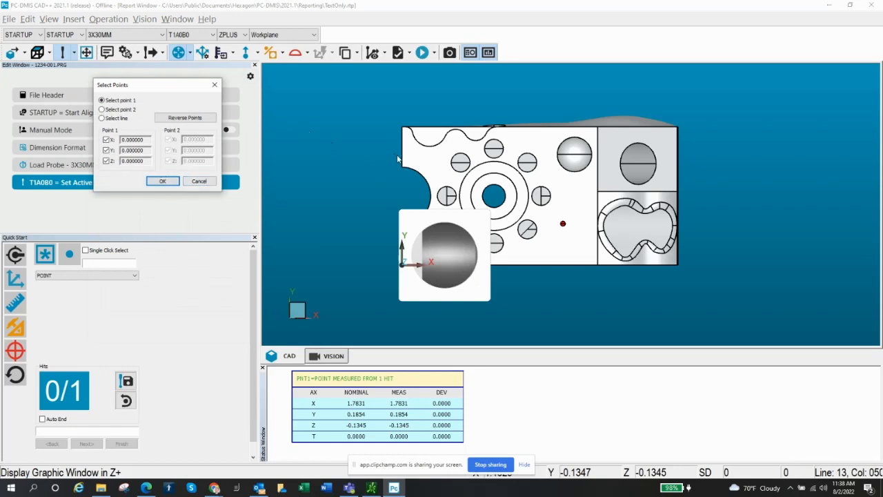
mouse_move(152, 149)
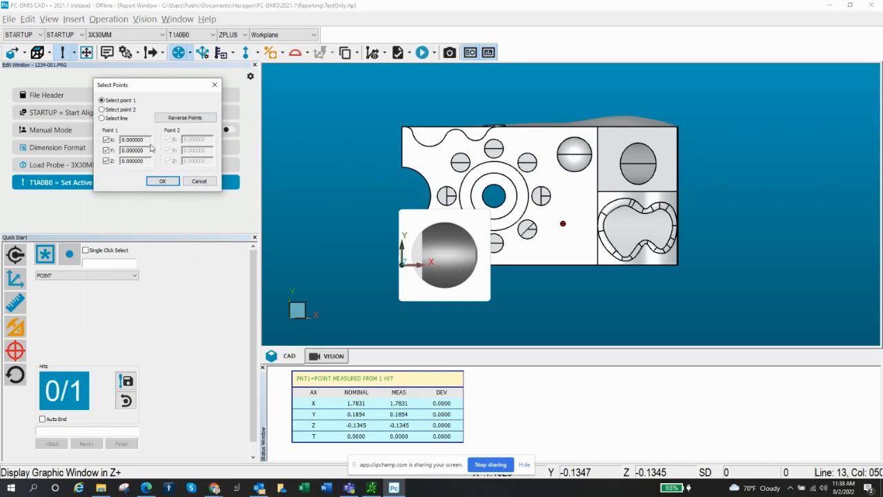
mouse_move(418, 161)
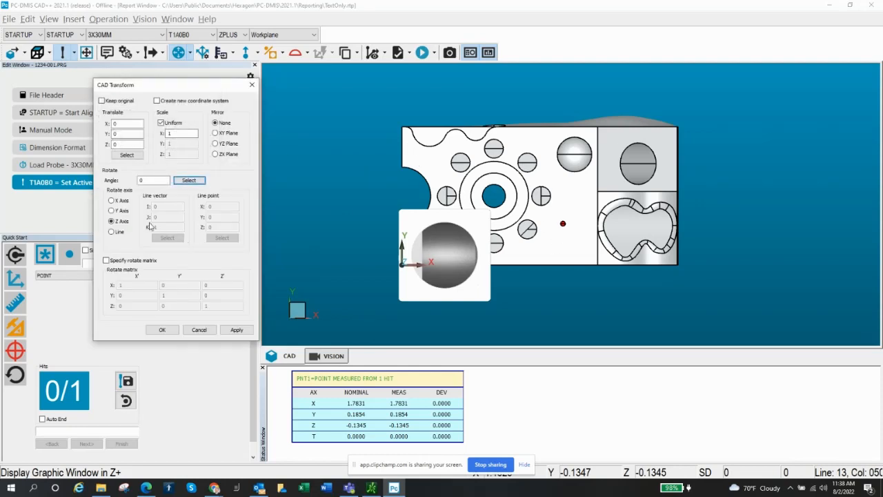
Step: Enter a Z-axis rotation angle of -90, then 180
left_click(153, 181)
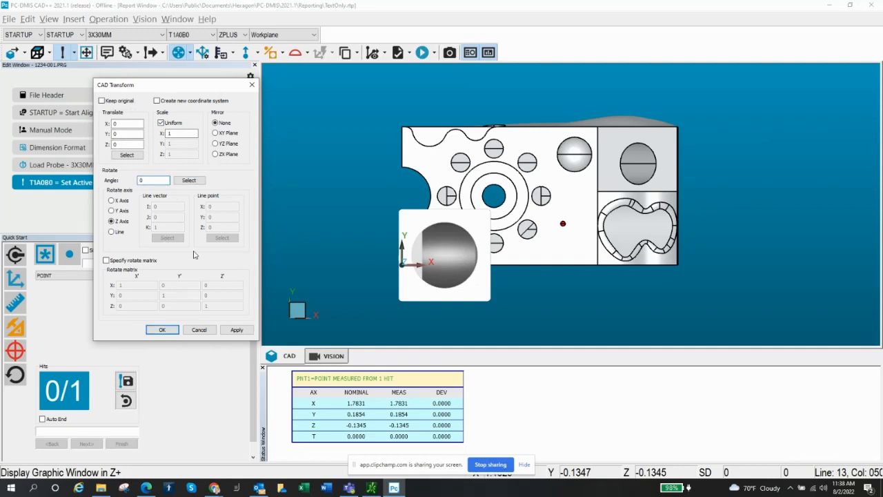
type("-90")
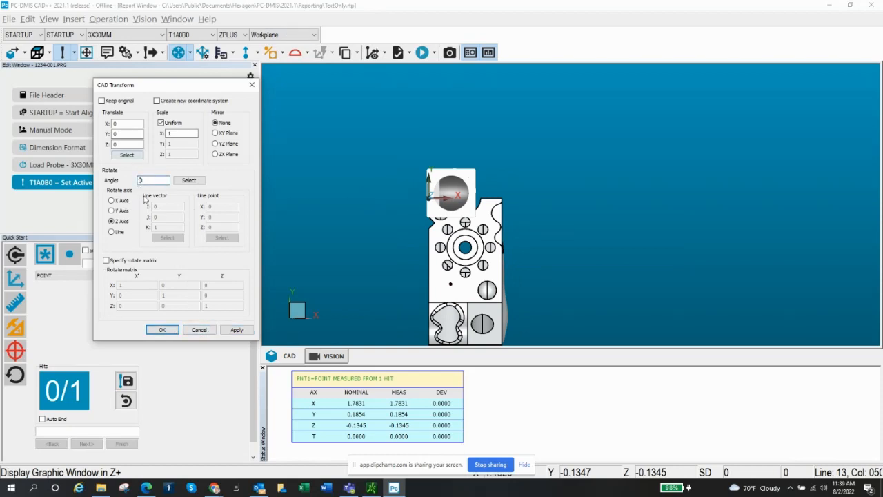
type("180")
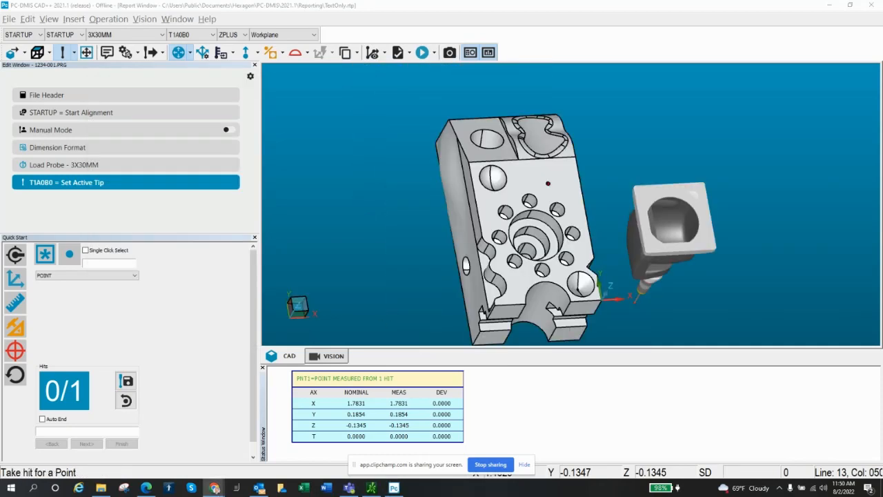
Step: Reopen CAD Transform and apply a further Z-axis rotation to the demo block
left_click(109, 18)
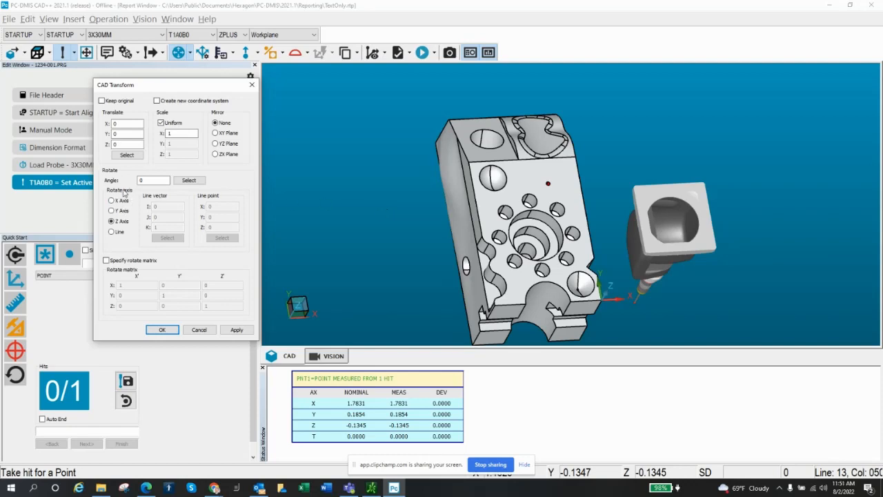
mouse_move(337, 238)
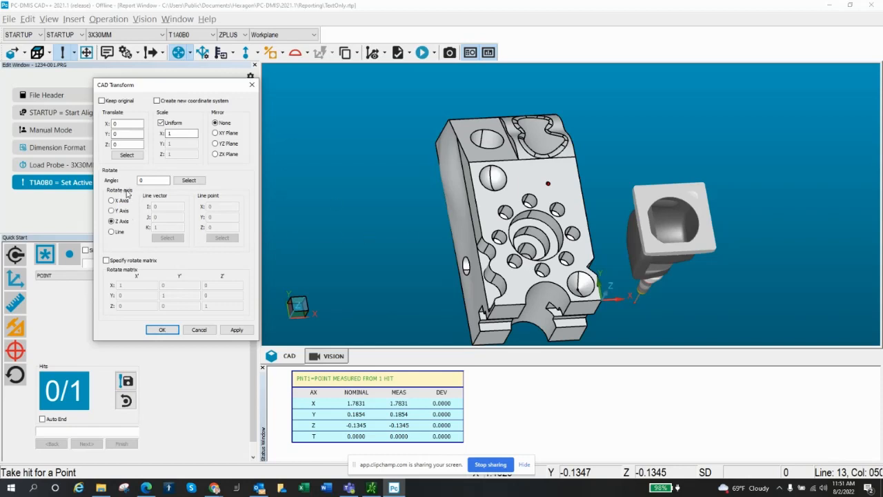
mouse_move(503, 292)
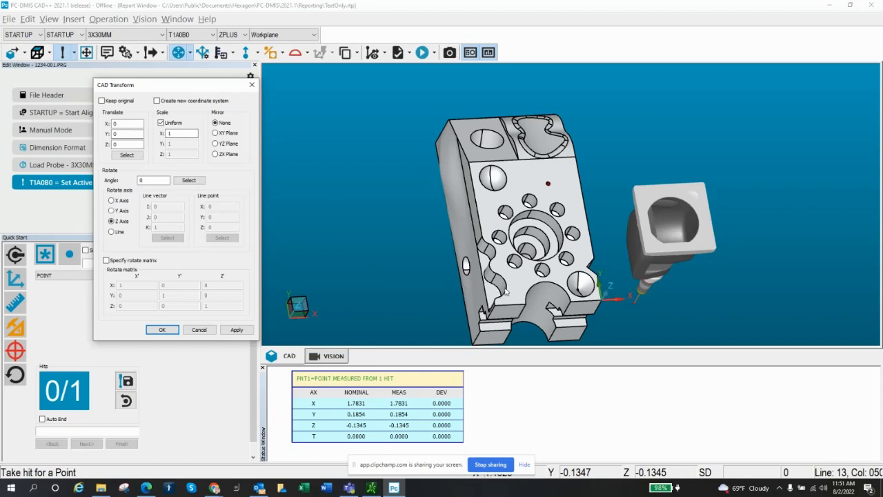
mouse_move(557, 288)
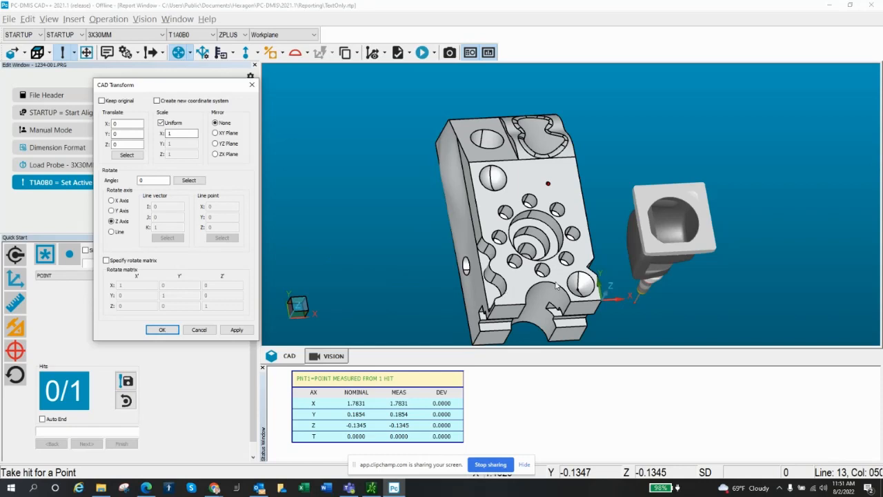
mouse_move(605, 299)
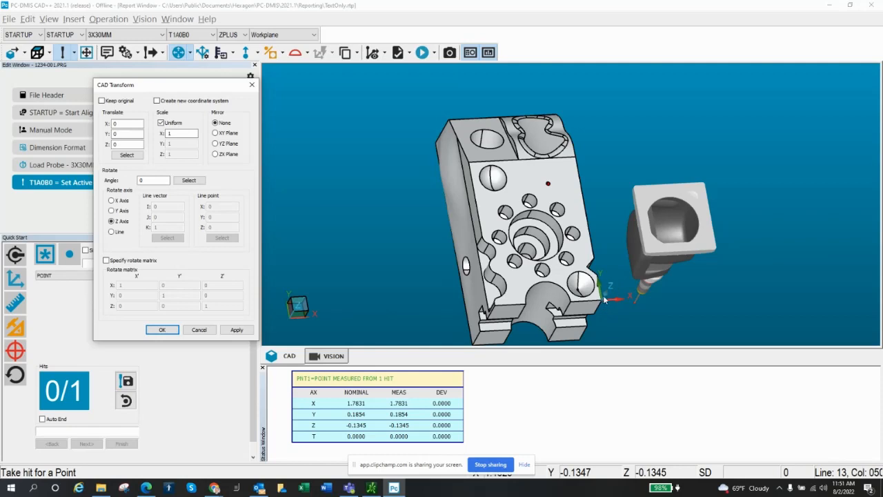
mouse_move(501, 258)
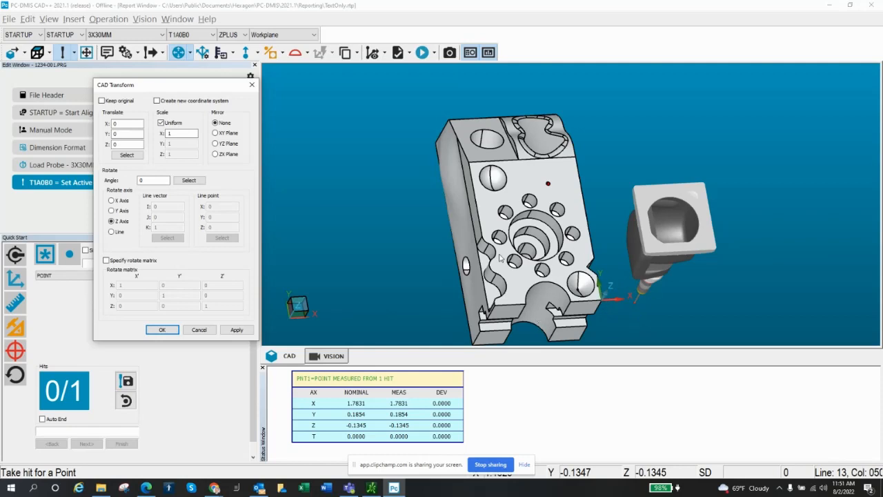
left_click(111, 221)
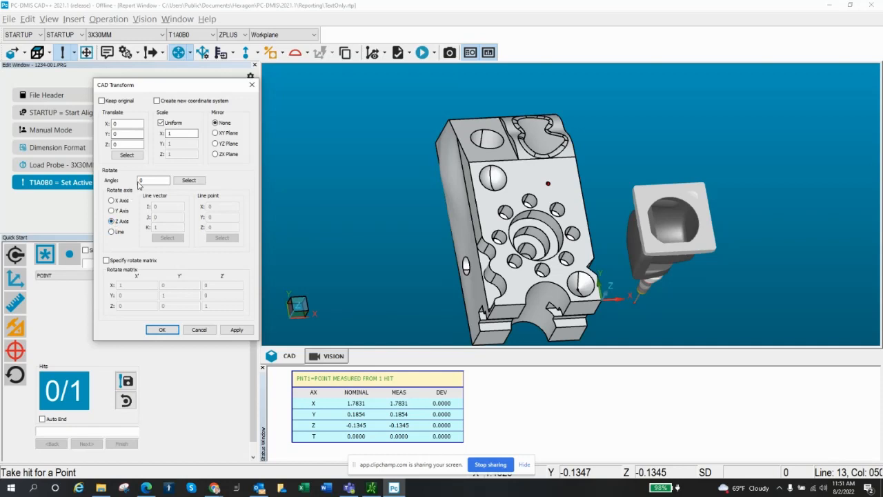
type("90")
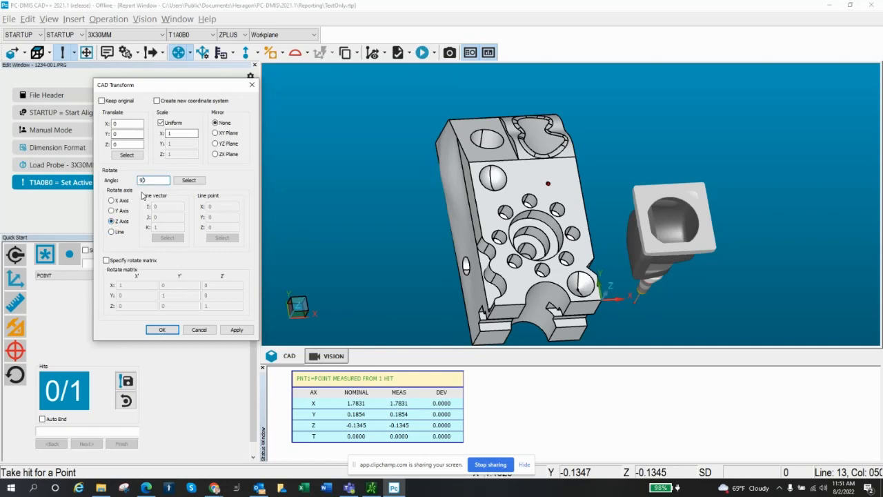
left_click(236, 329)
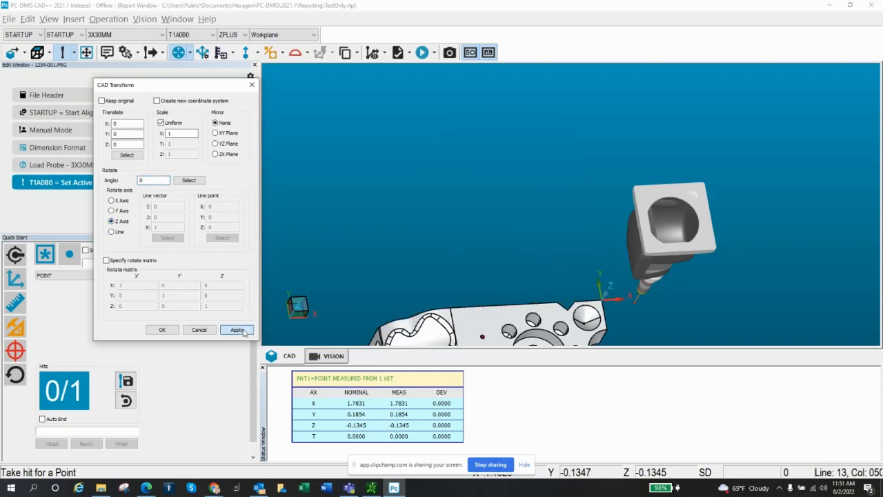
Step: Fit the rotated demo block in view and inspect its HEXAGON logo side
left_click(236, 329)
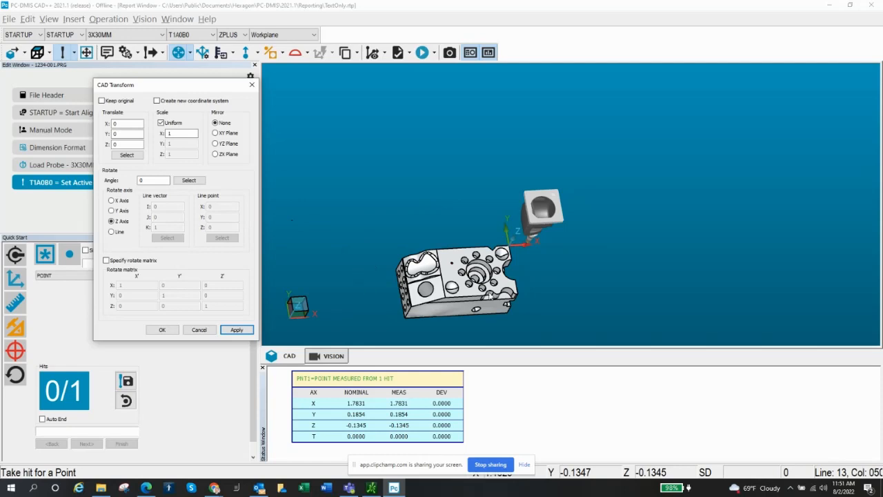
left_click(237, 329)
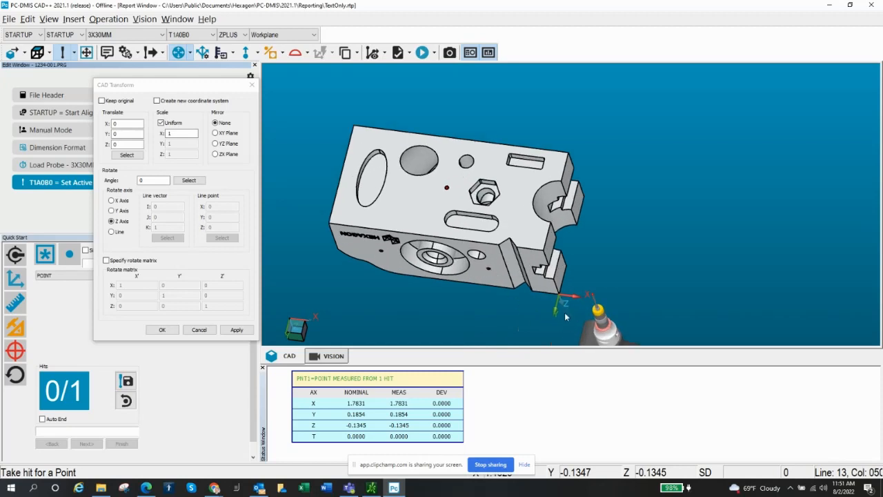
mouse_move(490, 292)
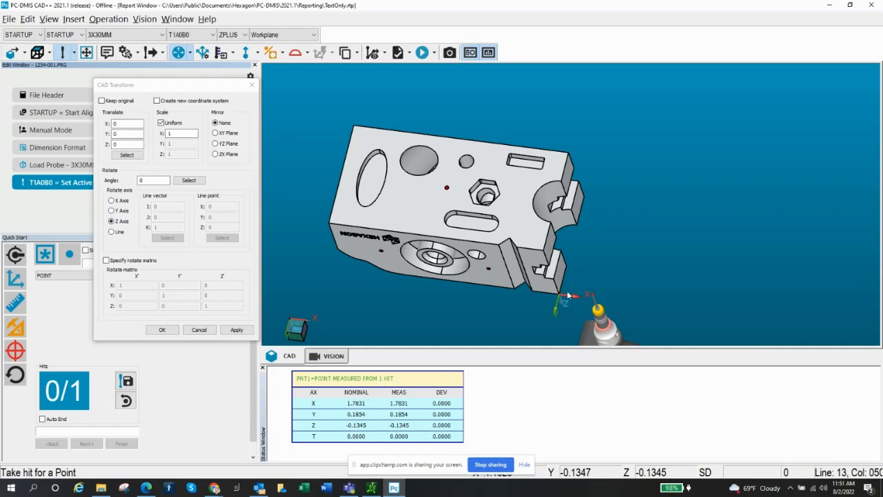
mouse_move(147, 228)
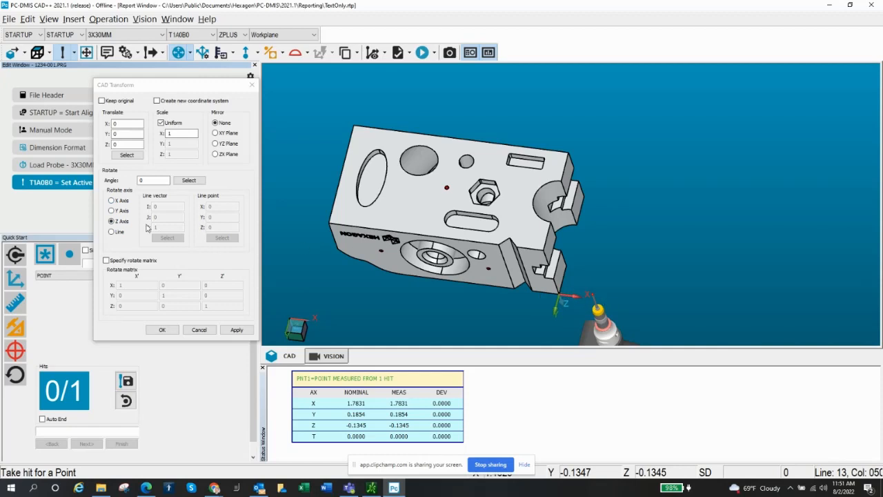
Step: Rotate the demo block 10° about the X axis
left_click(112, 200)
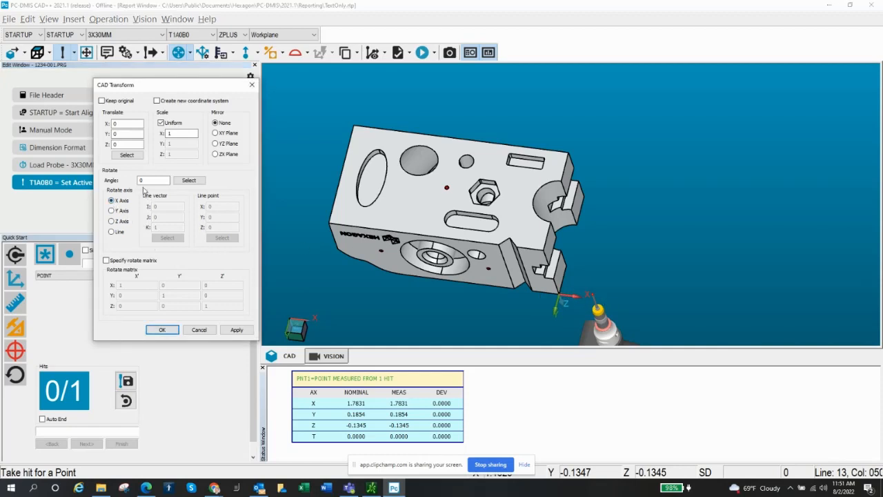
left_click(152, 180)
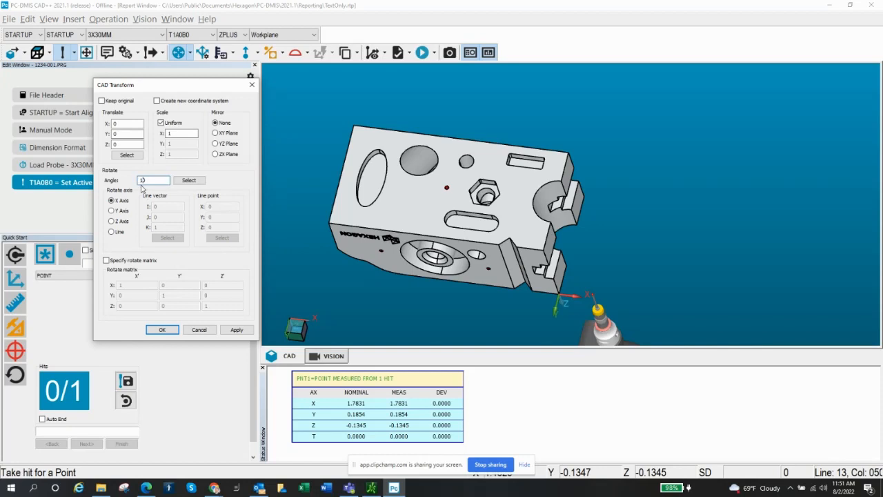
left_click(236, 329)
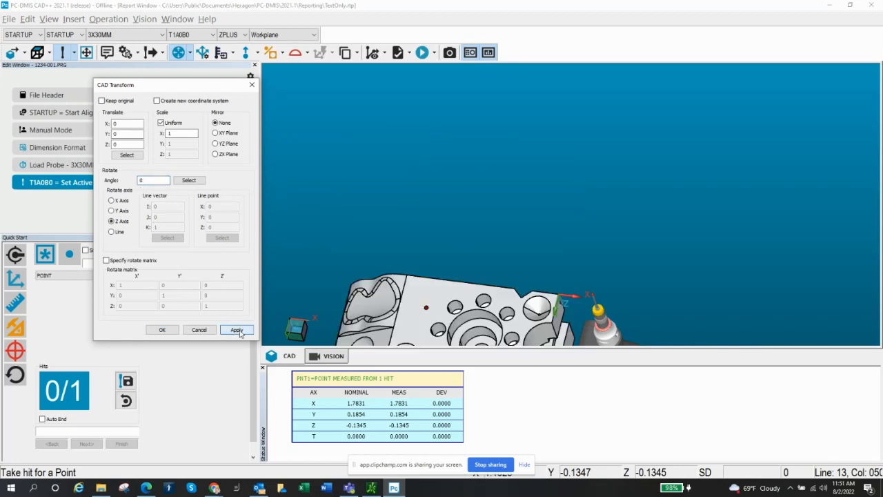
Step: Translate the demo block along Z by -3.93700787 from a picked model point
left_click(237, 329)
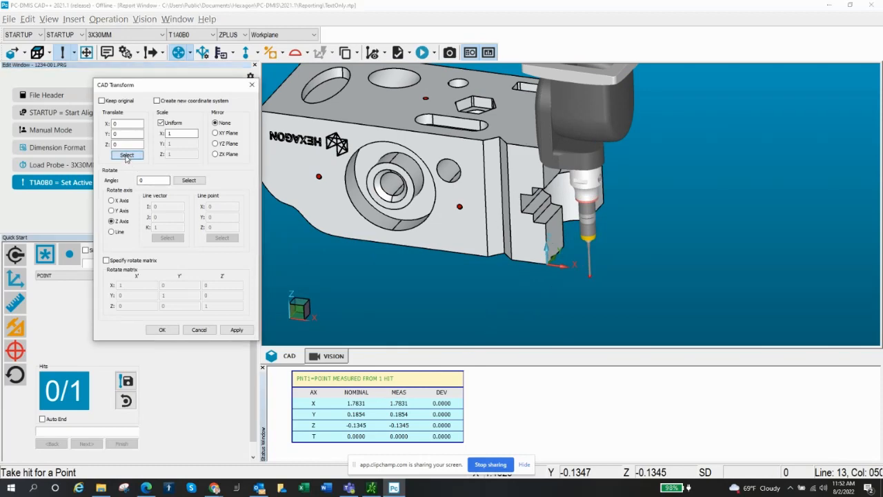
left_click(126, 155)
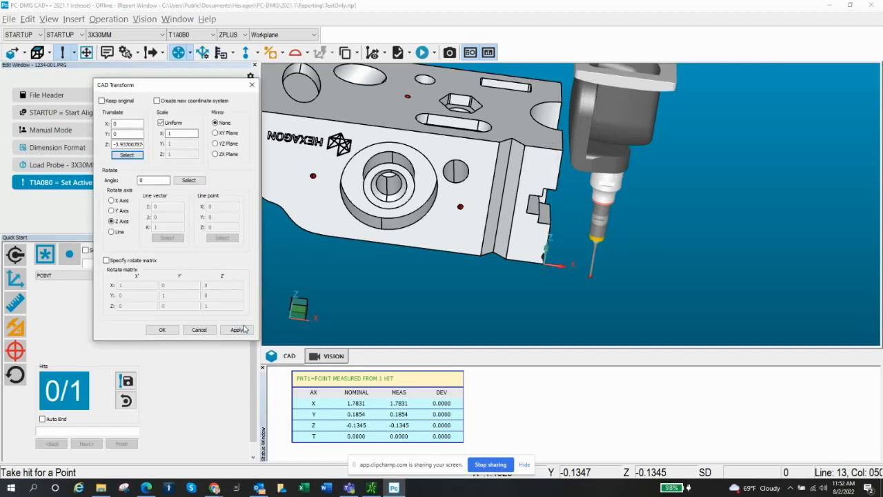
left_click(237, 329)
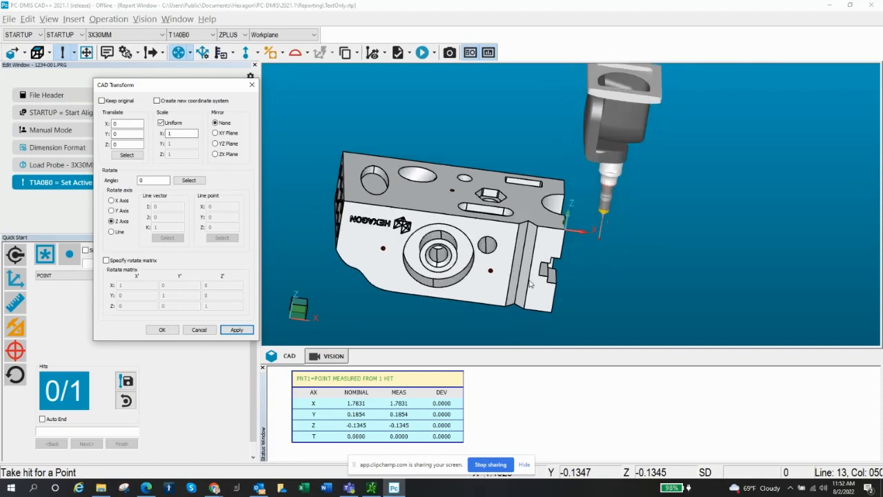
Step: Close the CAD Transform settings and bring up the File menu for saving
left_click(237, 330)
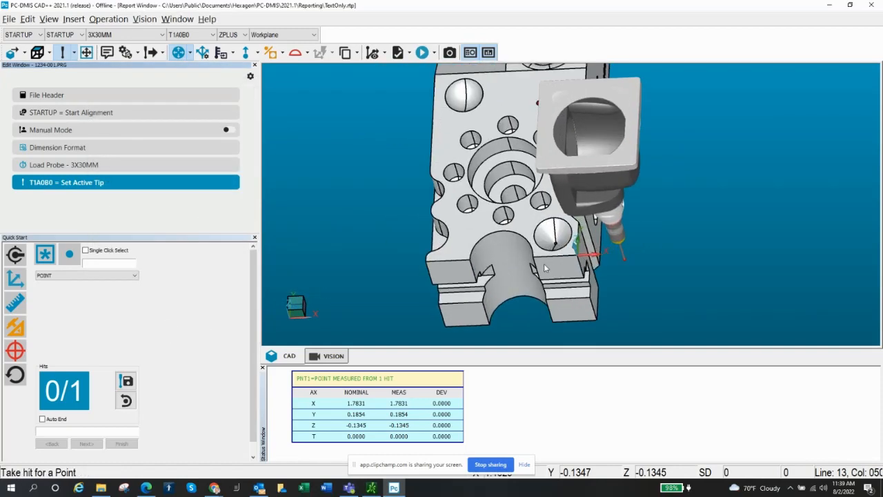
left_click(9, 19)
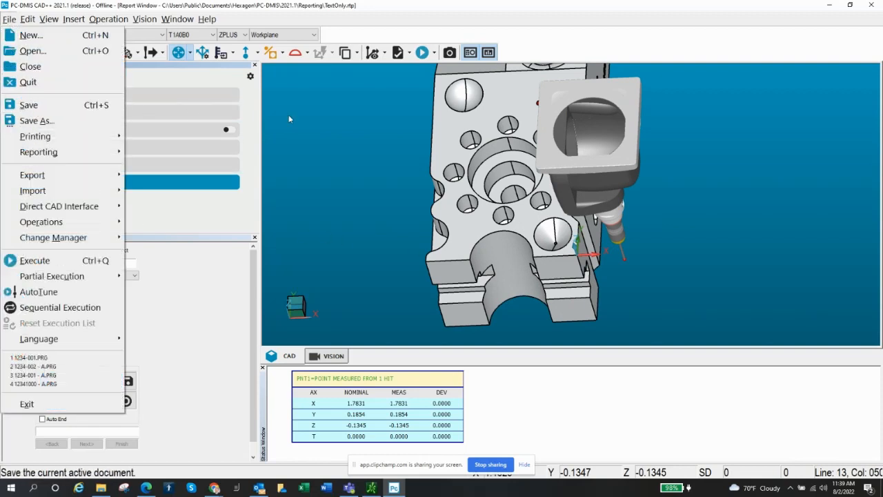
mouse_move(31, 104)
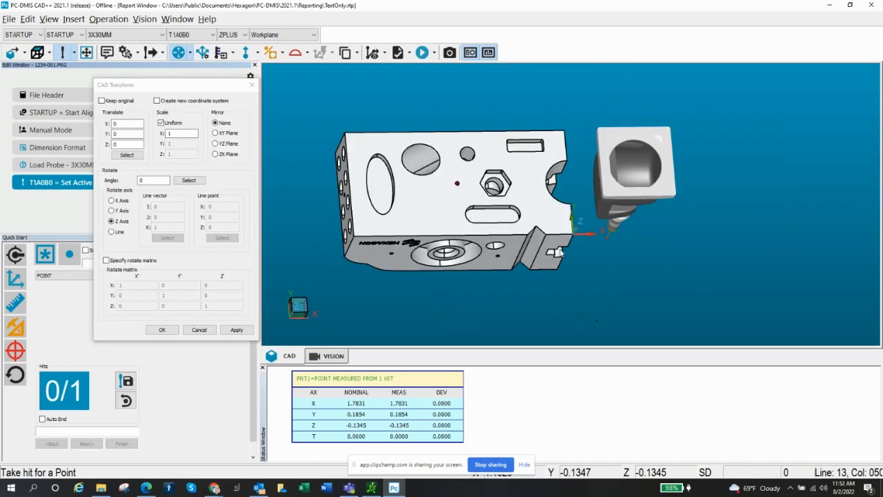
mouse_move(299, 243)
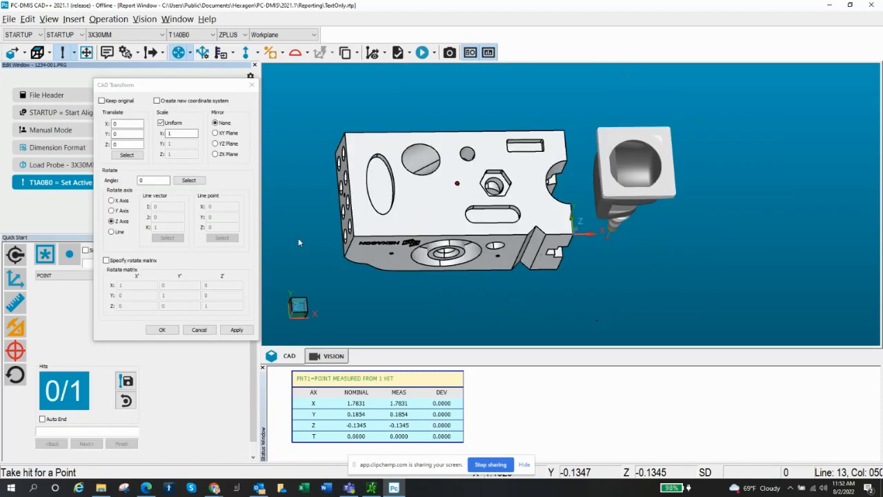
mouse_move(358, 225)
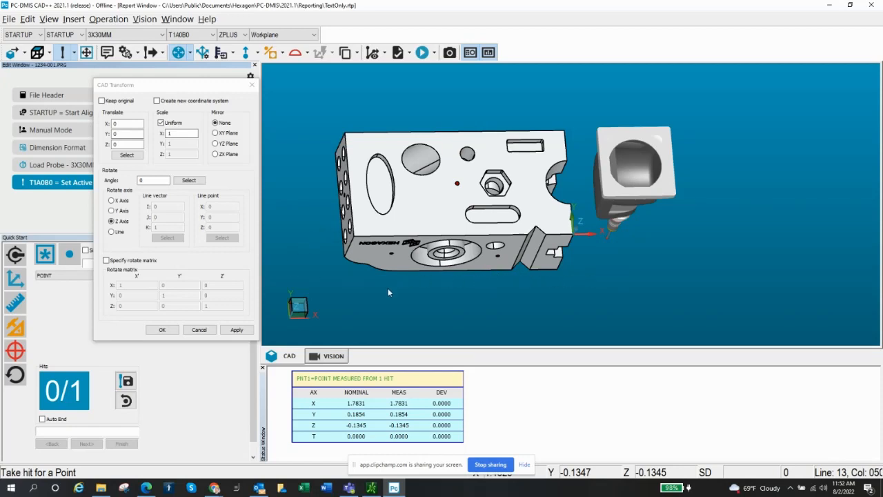
mouse_move(598, 301)
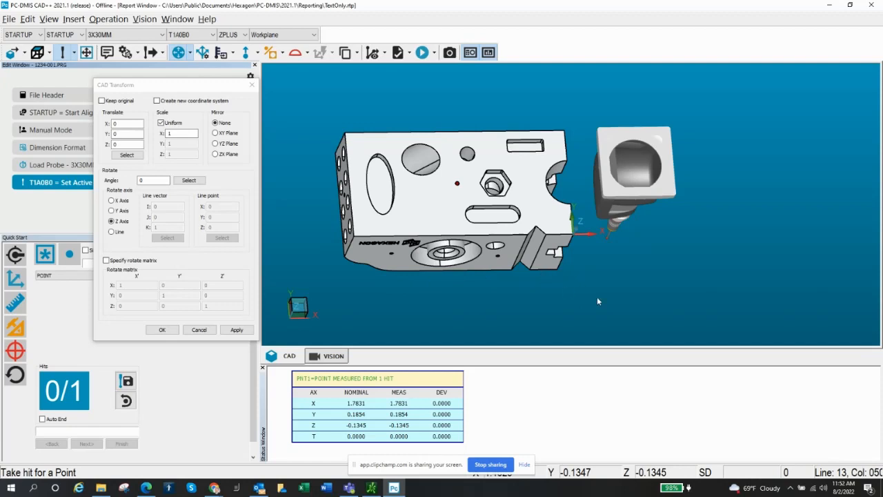
mouse_move(546, 293)
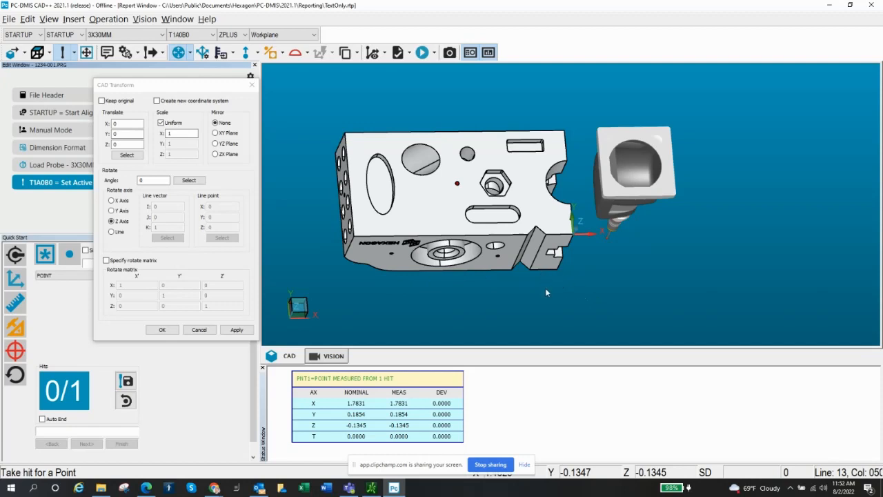
mouse_move(441, 208)
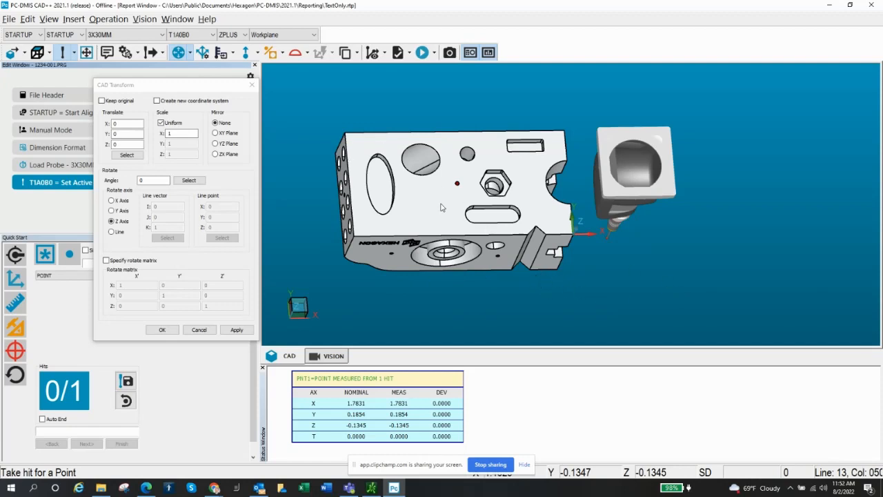
mouse_move(514, 244)
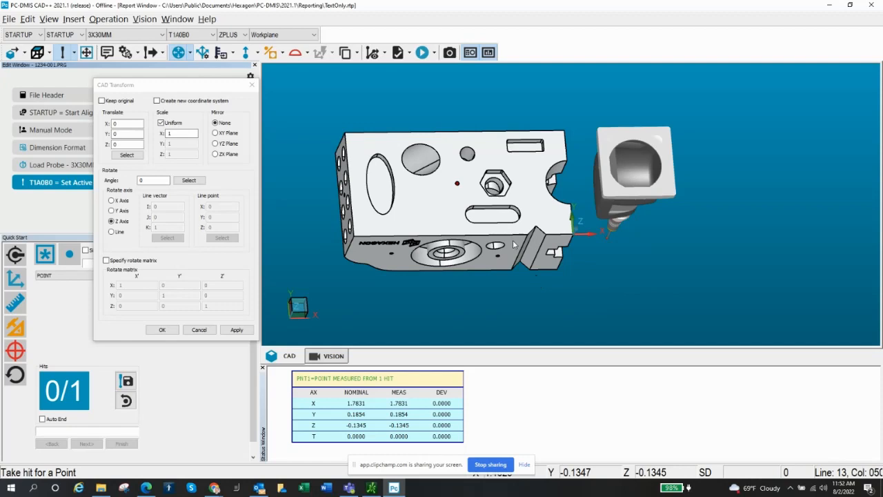
mouse_move(459, 265)
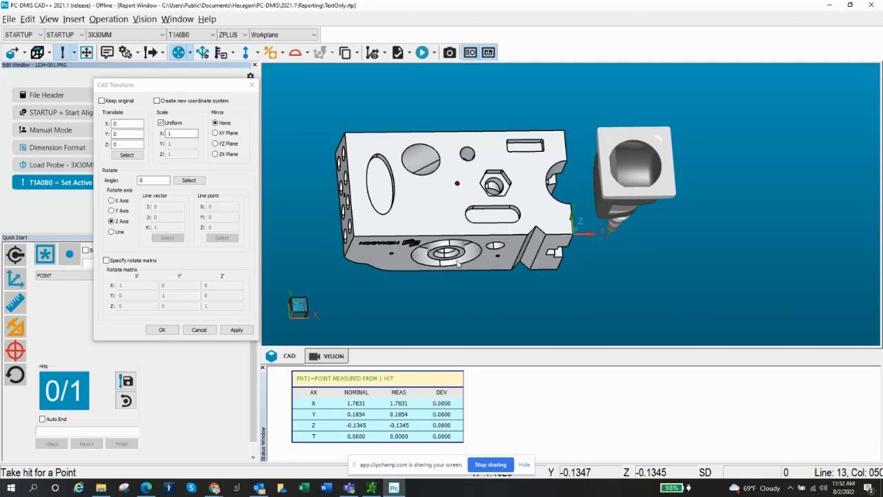
mouse_move(140, 327)
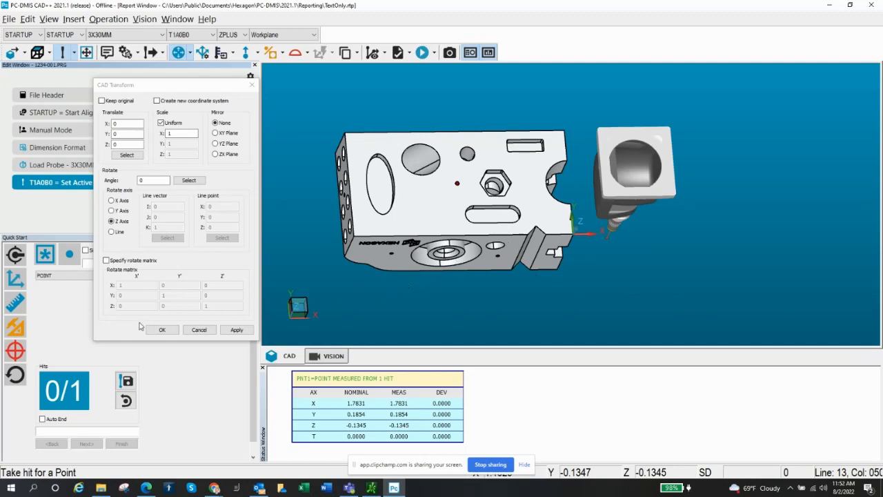
mouse_move(274, 324)
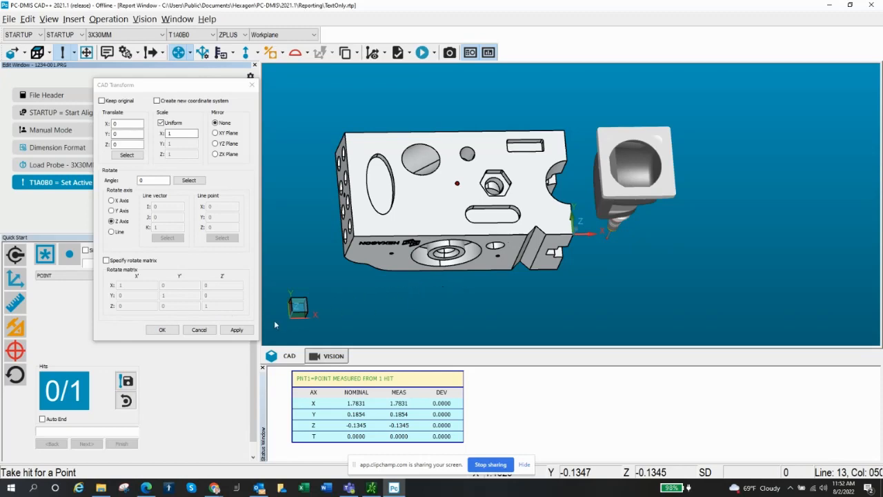